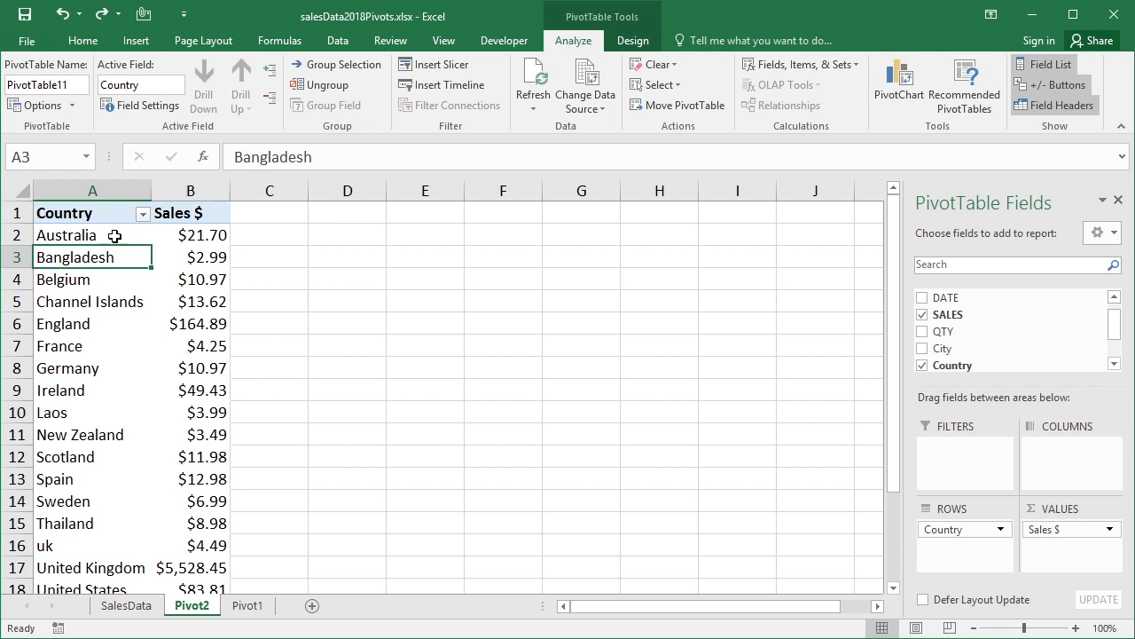
- Reach the Sort (Country) dialog via the Country dropdown's More Sort Options
{"action": "left_click", "coordinate": [61, 344]}
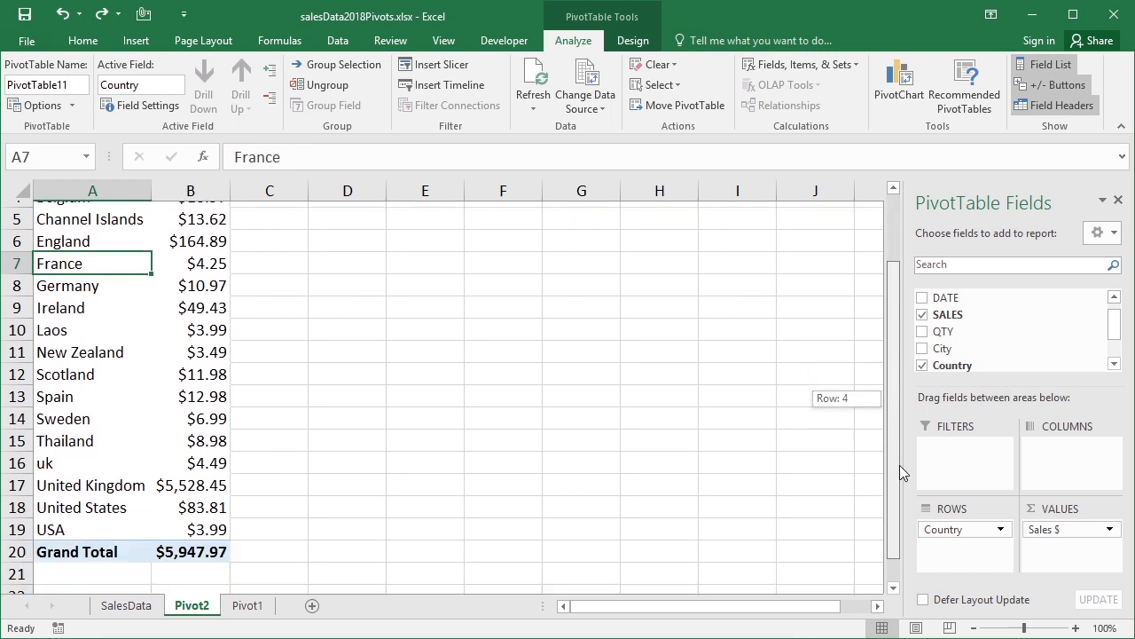
{"action": "scroll", "scroll_direction": "up", "scroll_amount": 3}
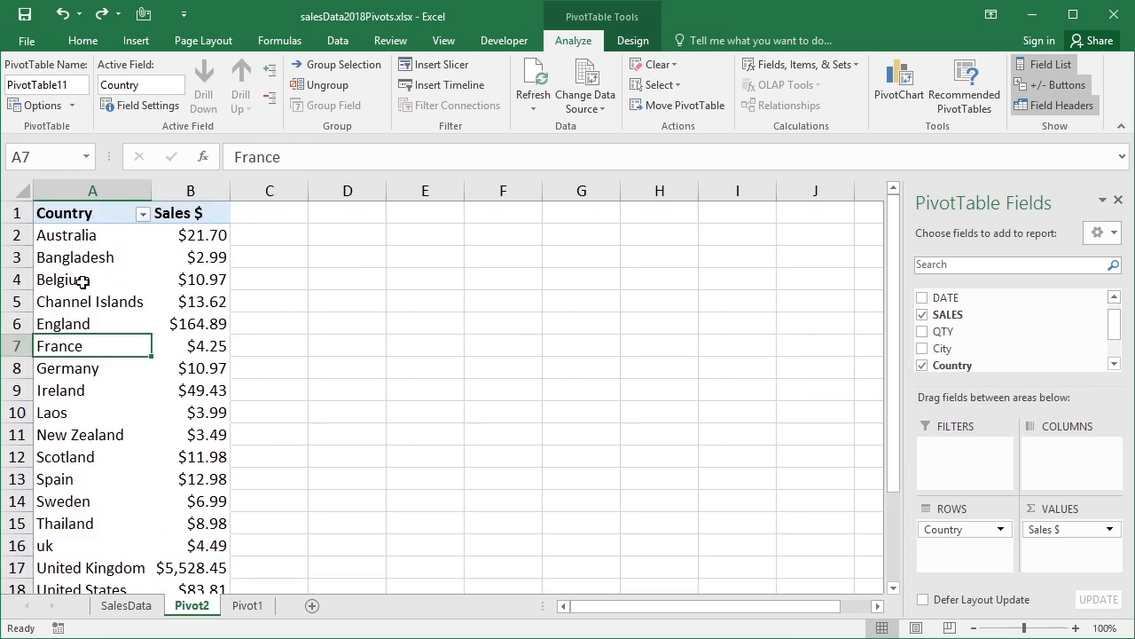
{"action": "mouse_move", "coordinate": [81, 281]}
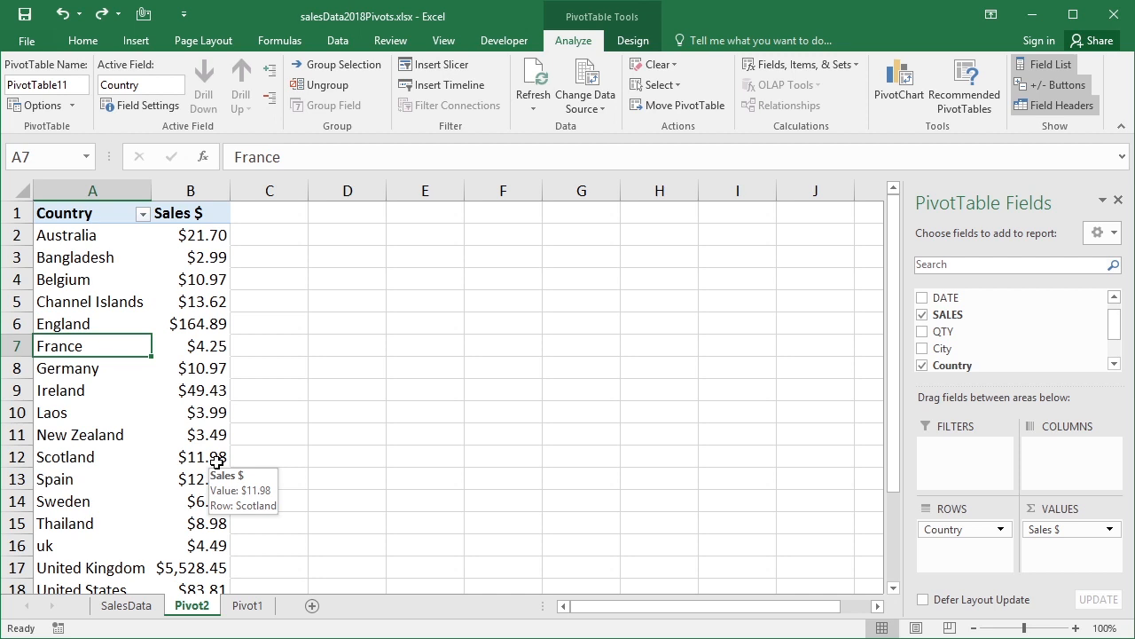
{"action": "mouse_move", "coordinate": [106, 288]}
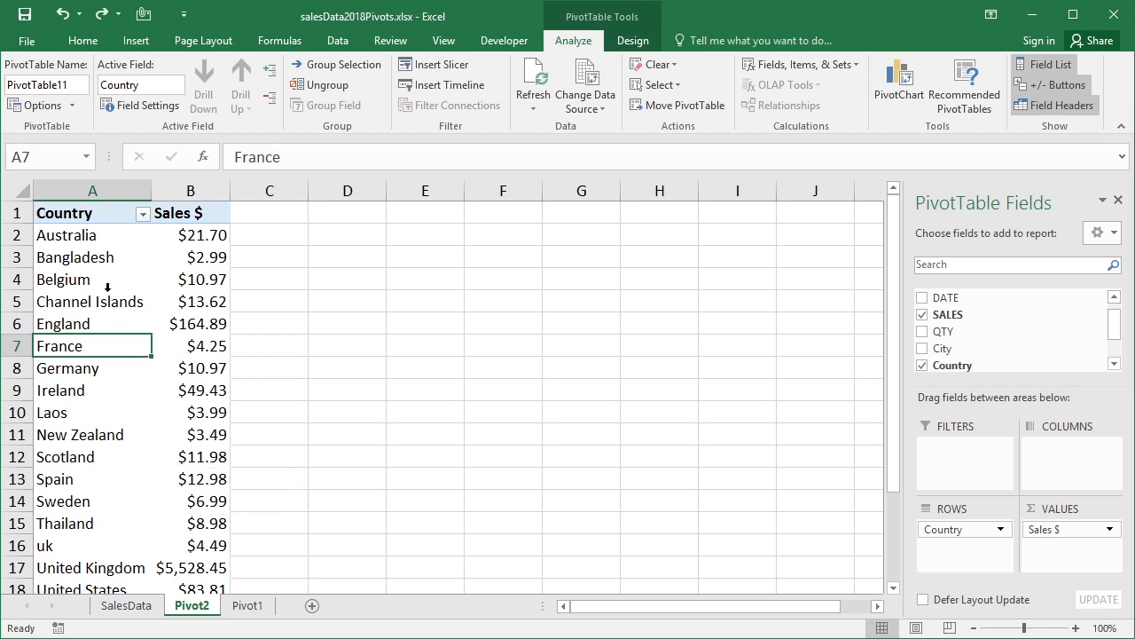
{"action": "mouse_move", "coordinate": [142, 217]}
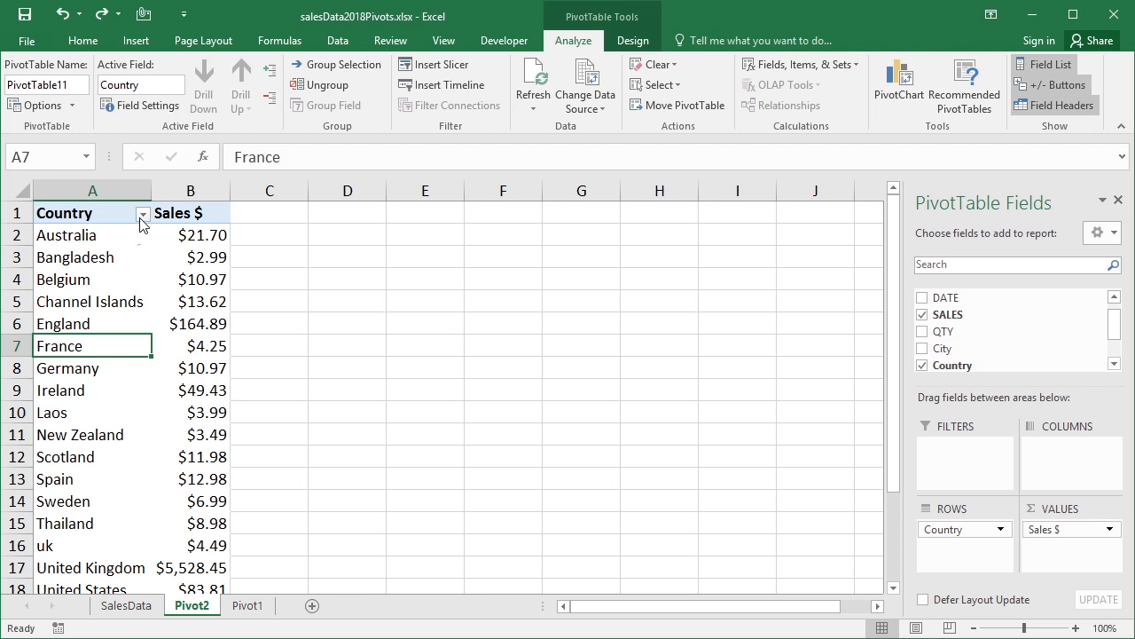
{"action": "left_click", "coordinate": [142, 213]}
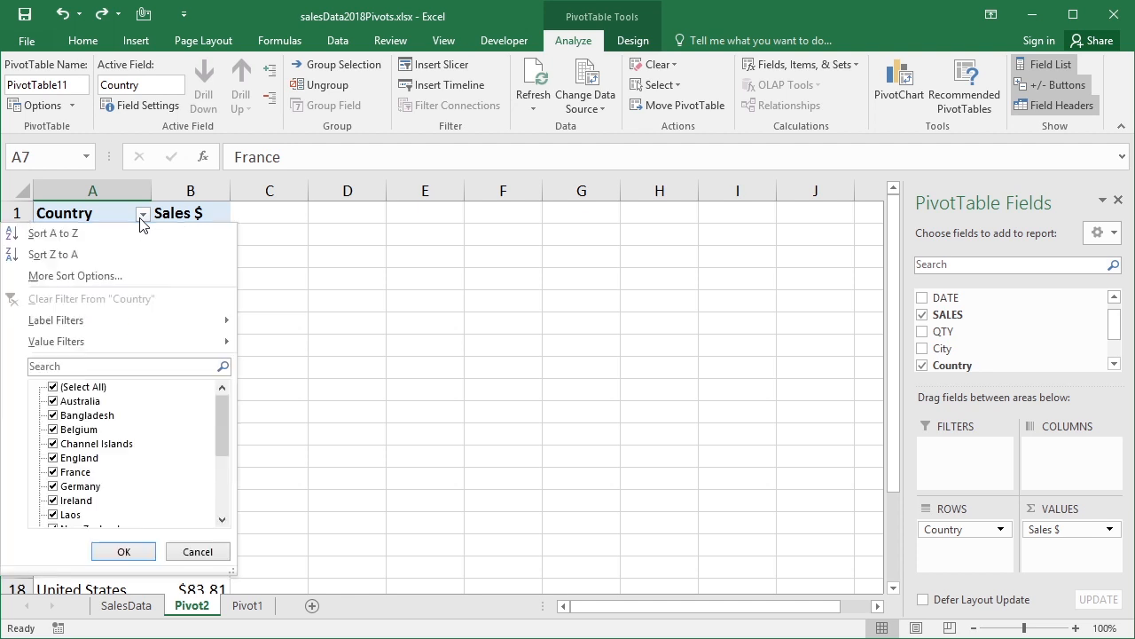
{"action": "mouse_move", "coordinate": [74, 234]}
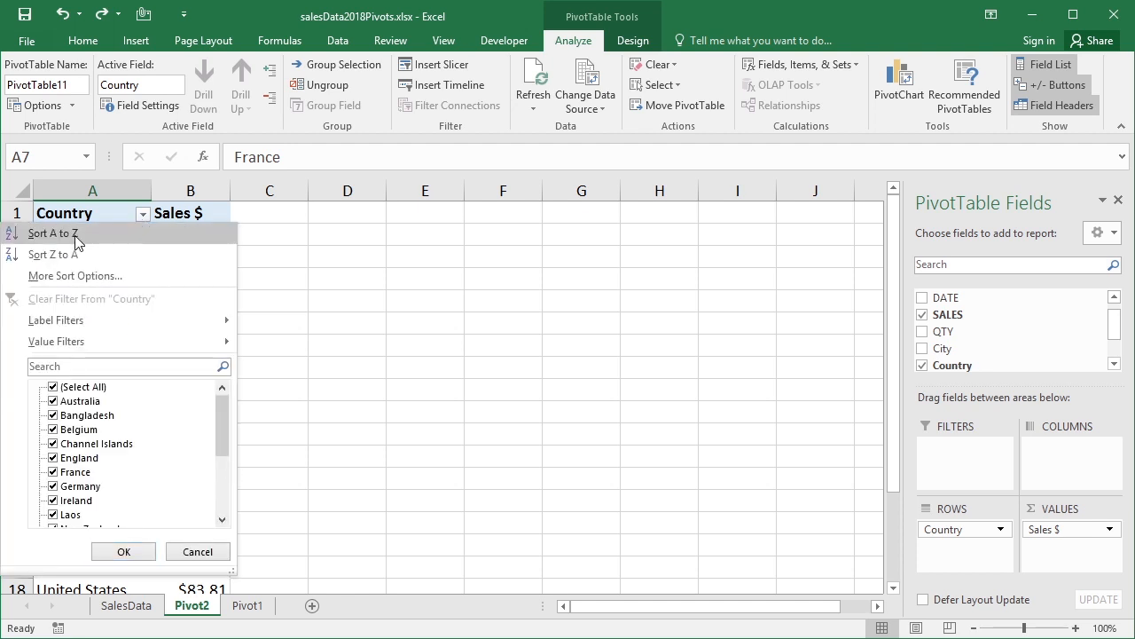
{"action": "mouse_move", "coordinate": [53, 256]}
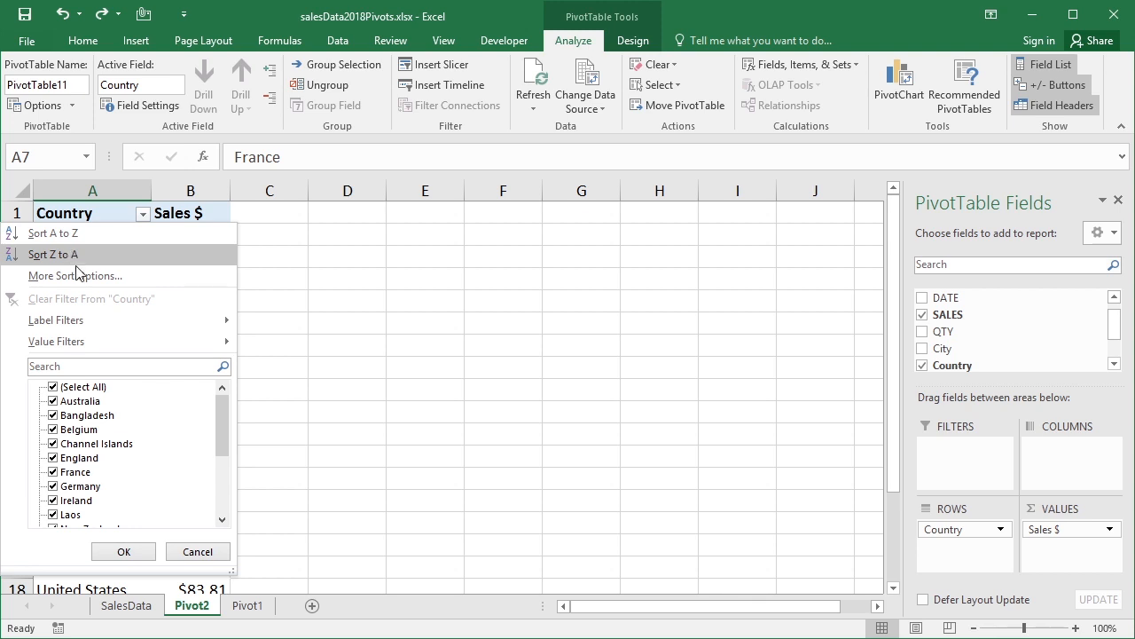
{"action": "mouse_move", "coordinate": [74, 275]}
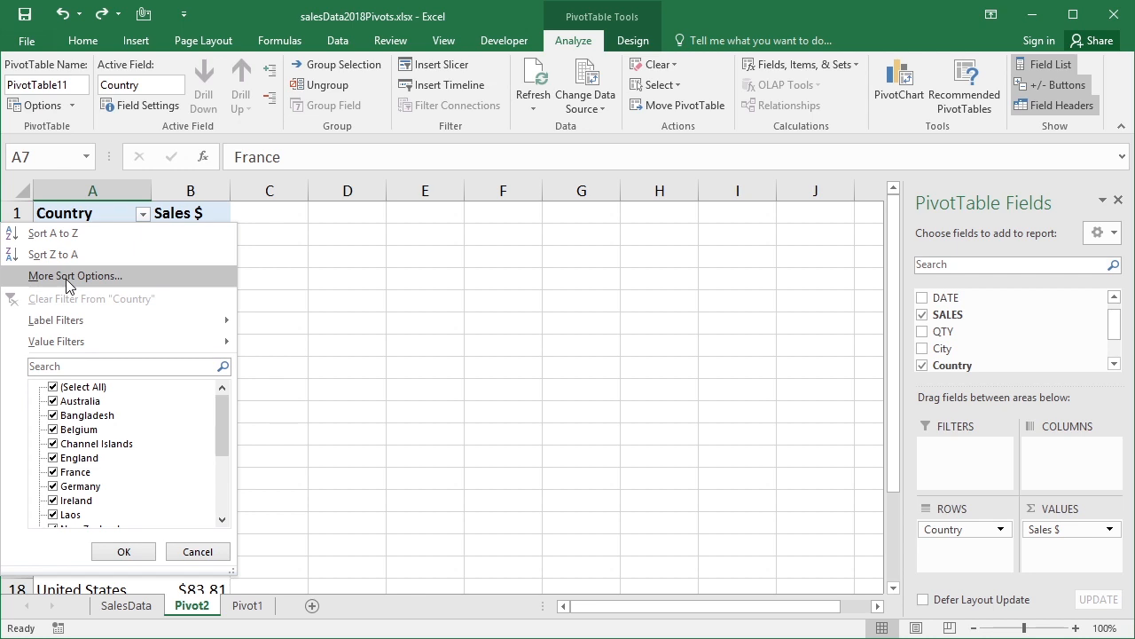
{"action": "left_click", "coordinate": [74, 275]}
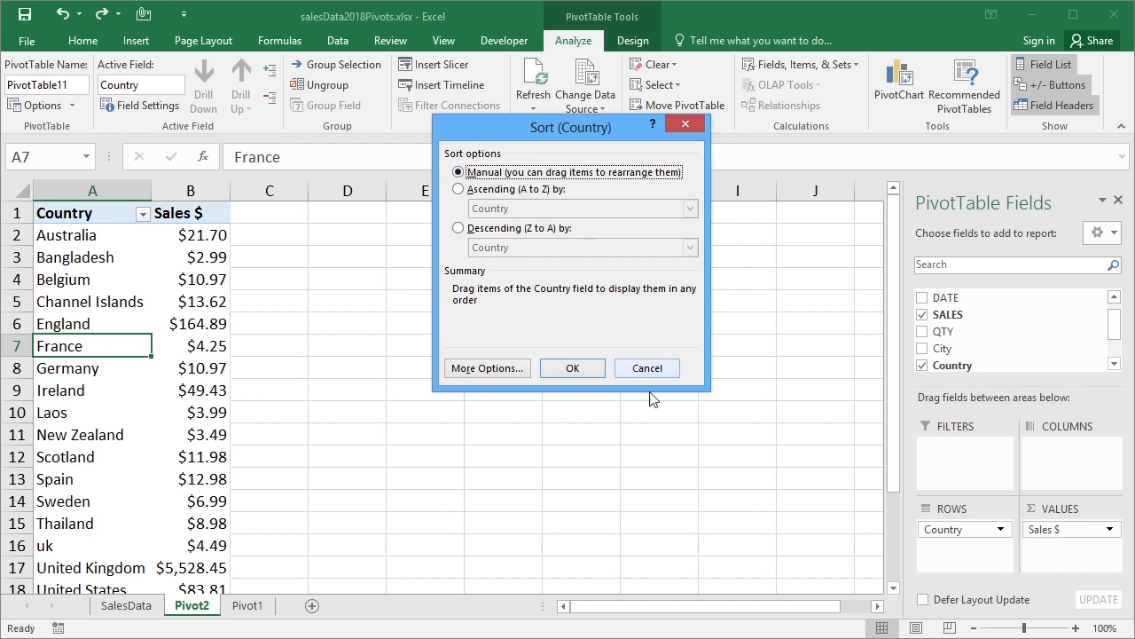
- Confirm Manual sorting so United Kingdom can be dragged to the top
{"action": "left_click", "coordinate": [646, 367]}
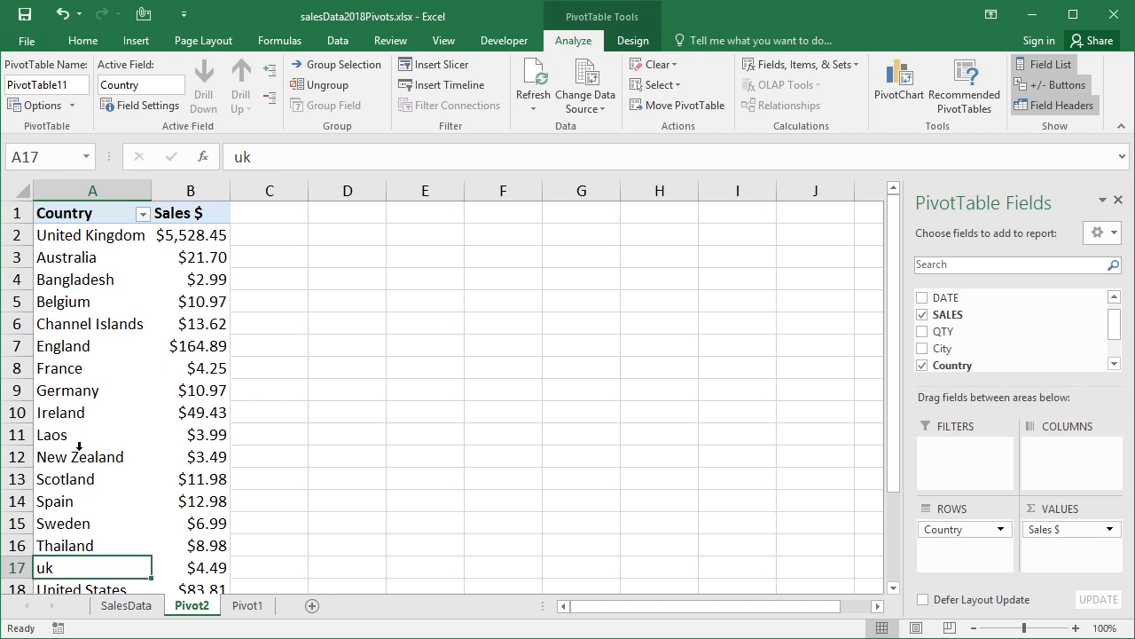
- Sort Pivot2 countries Descending (Z to A) by Sales $, United Kingdom $5,528.45 first
{"action": "left_click", "coordinate": [142, 212]}
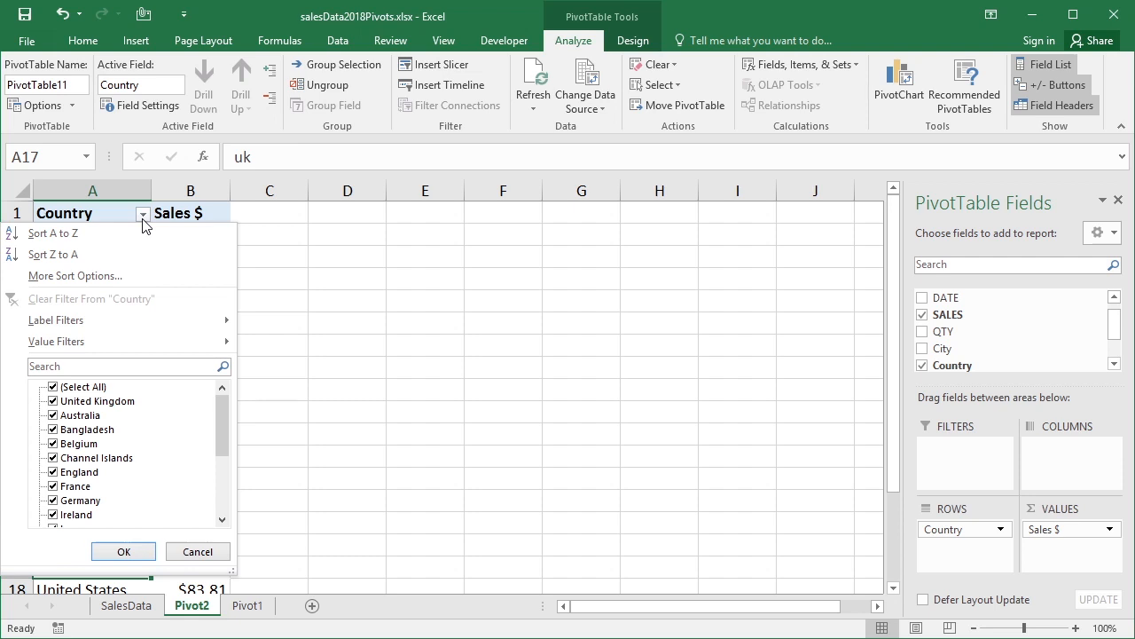
{"action": "mouse_move", "coordinate": [96, 277]}
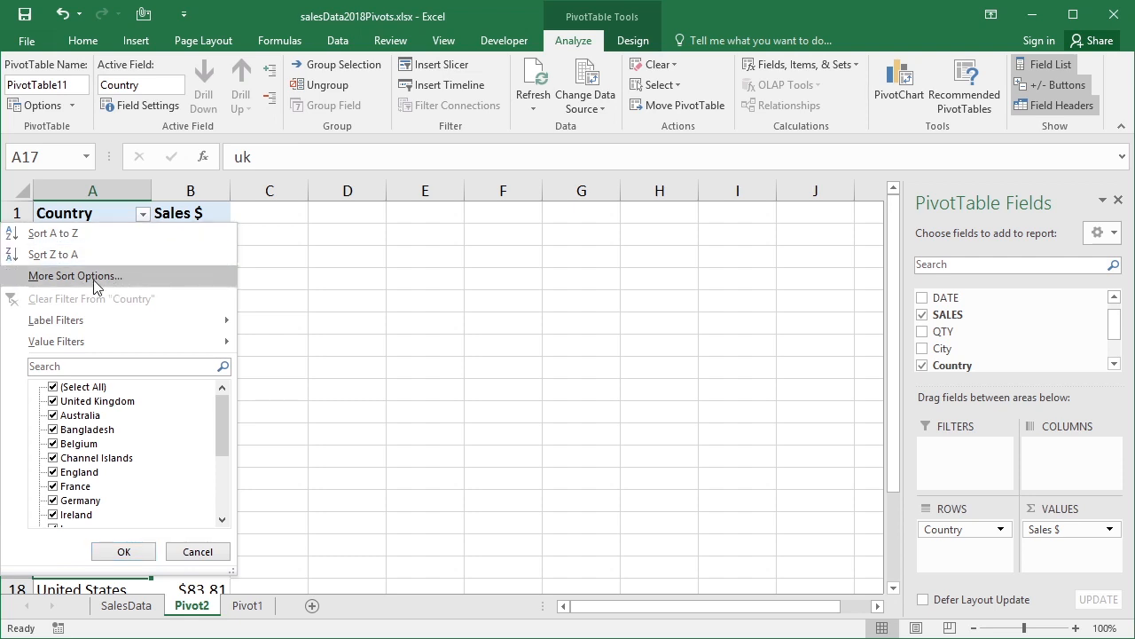
{"action": "left_click", "coordinate": [74, 275]}
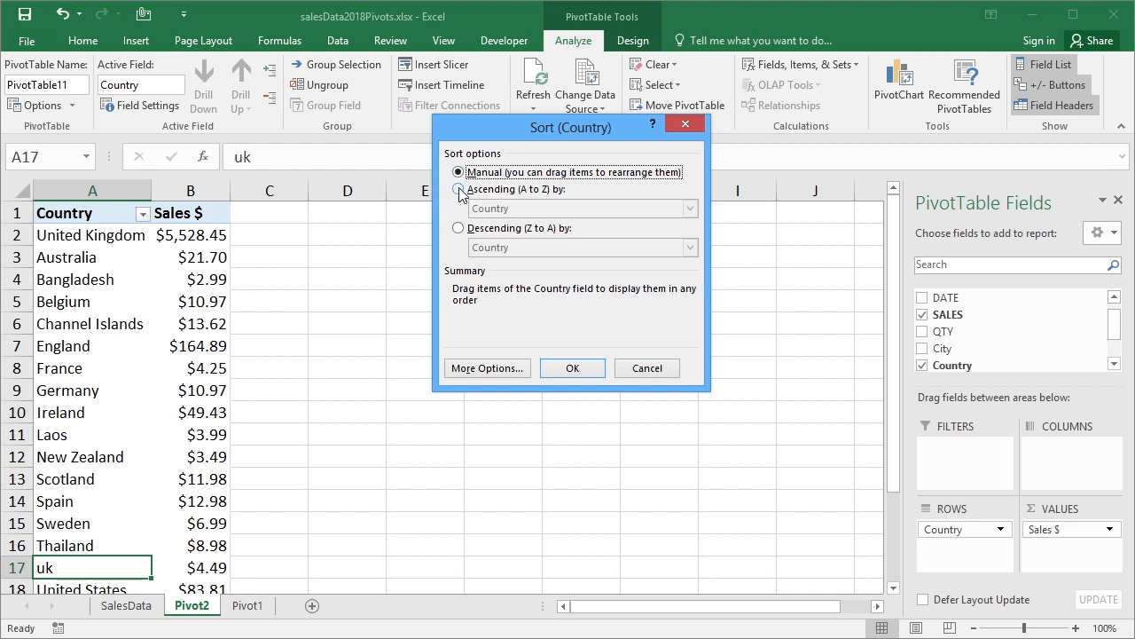
{"action": "left_click", "coordinate": [457, 227]}
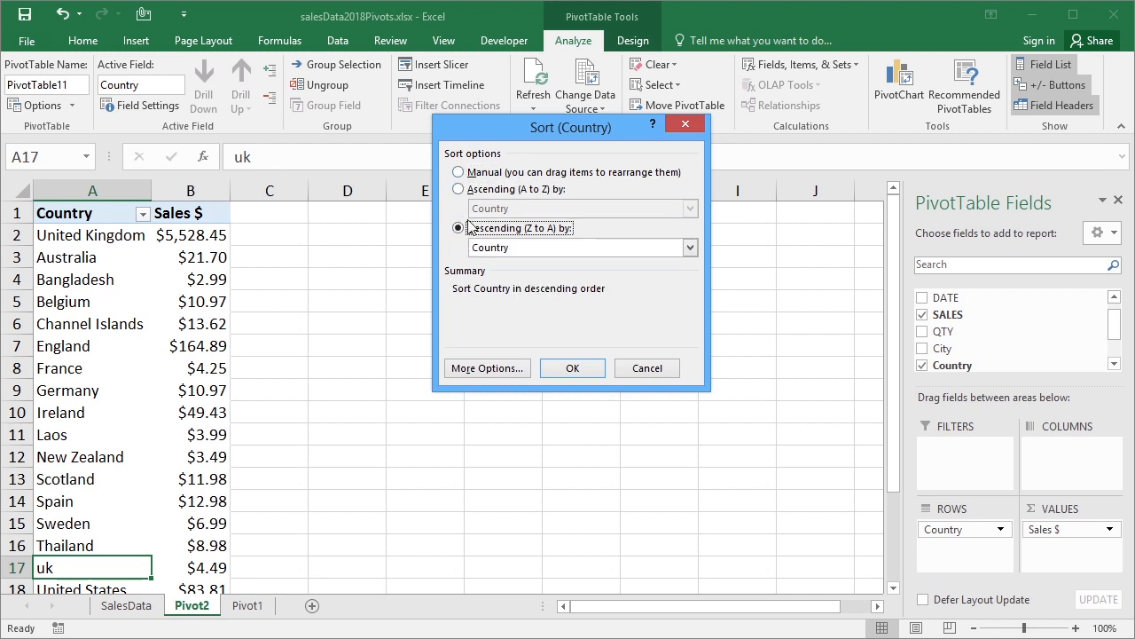
{"action": "left_click", "coordinate": [689, 249]}
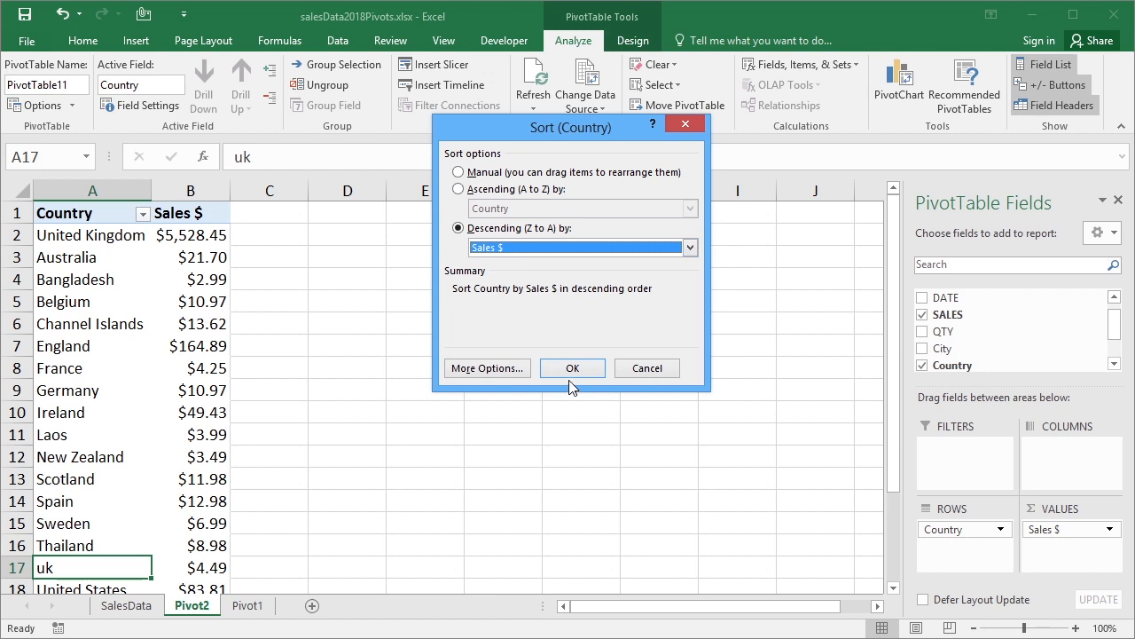
{"action": "left_click", "coordinate": [571, 367]}
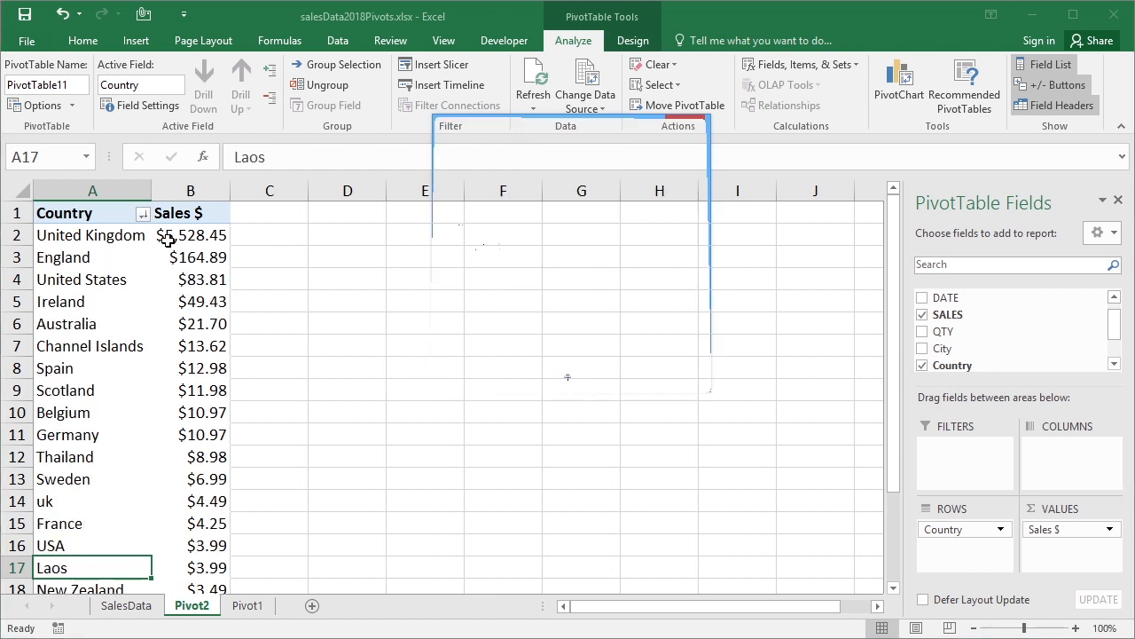
{"action": "mouse_move", "coordinate": [170, 257]}
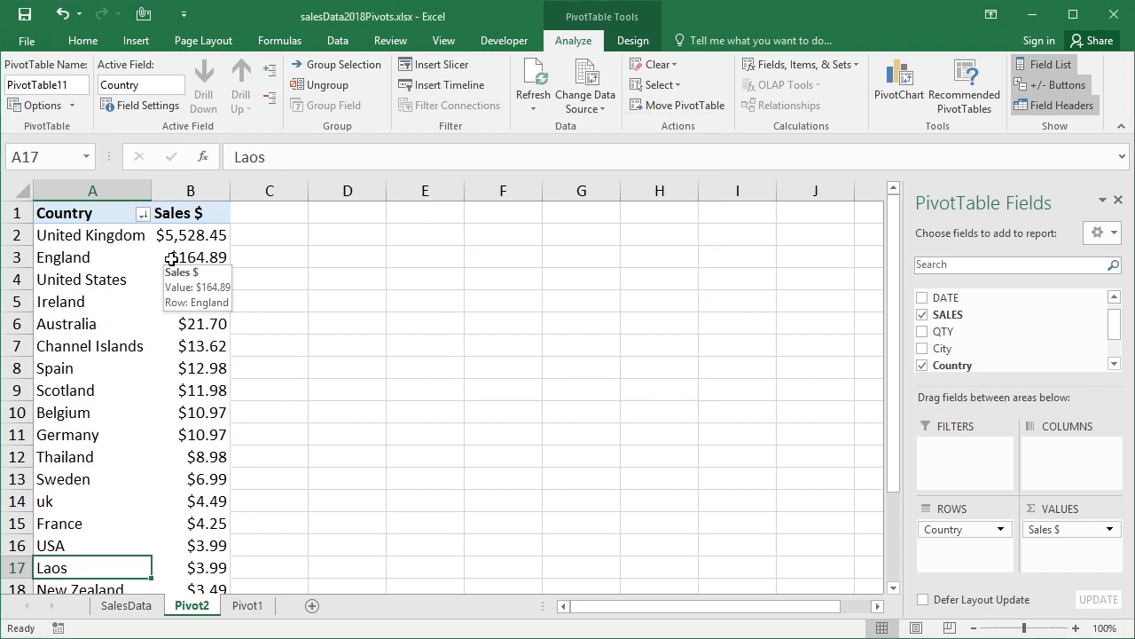
{"action": "mouse_move", "coordinate": [220, 346]}
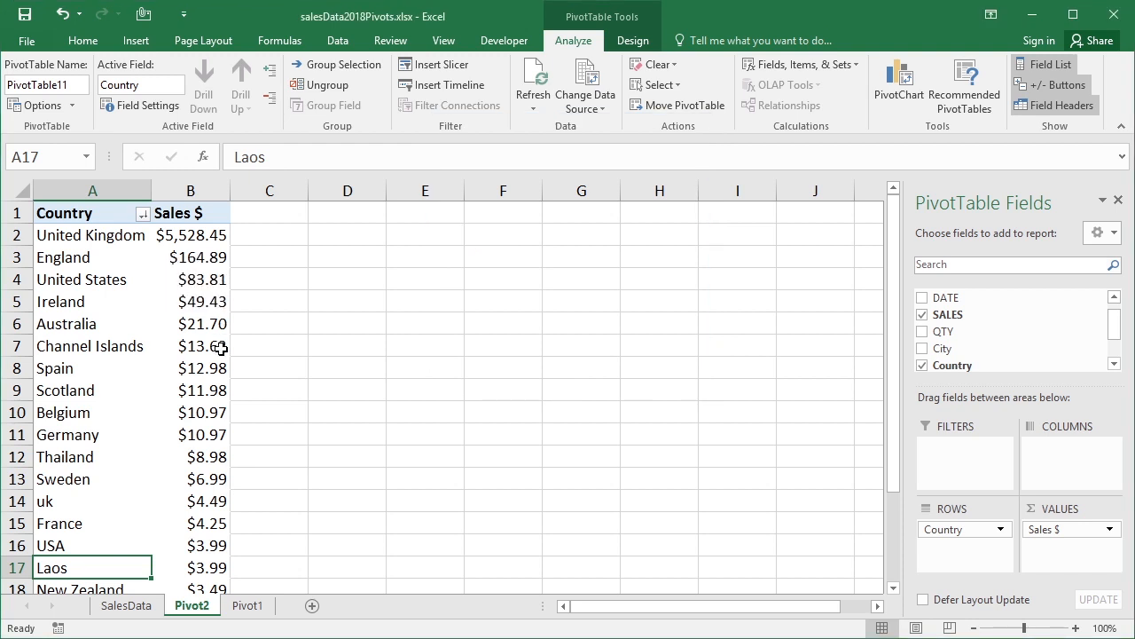
{"action": "mouse_move", "coordinate": [206, 346]}
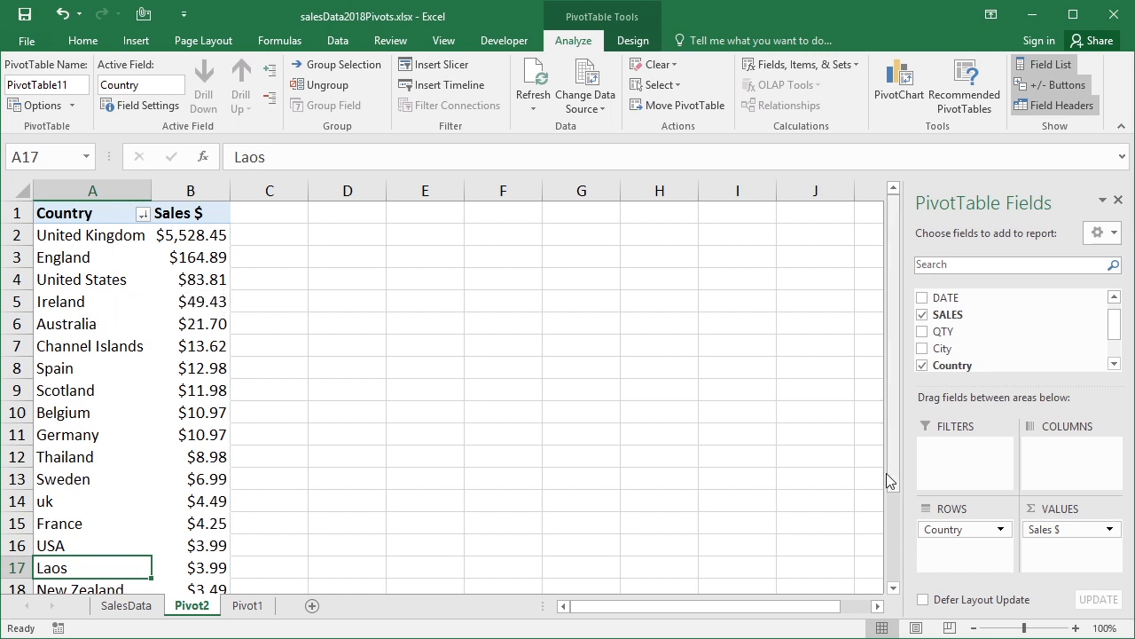
- Set Pivot1's Country sort to Descending (Z to A) by #SALES without applying it
{"action": "scroll", "scroll_direction": "down", "scroll_amount": 3}
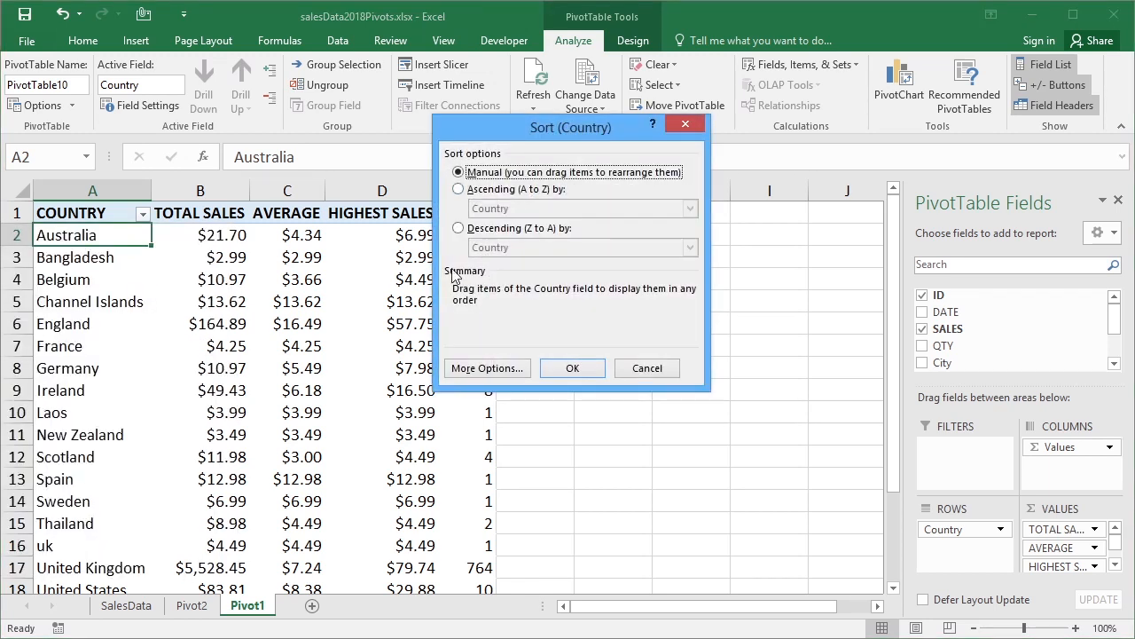
{"action": "left_click", "coordinate": [458, 227]}
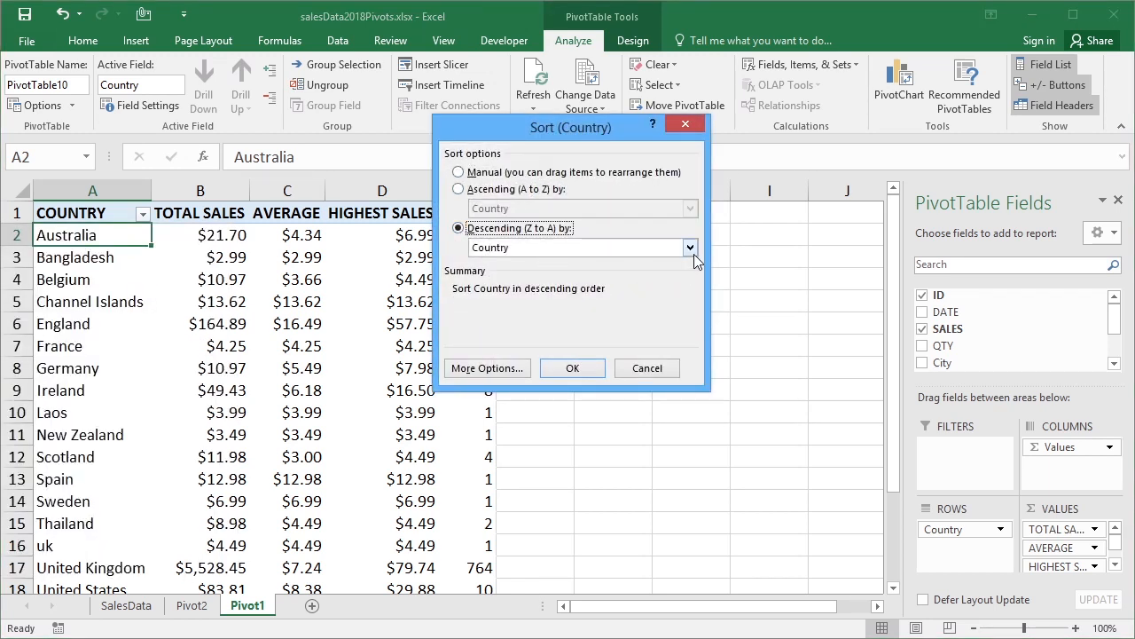
{"action": "left_click", "coordinate": [690, 248]}
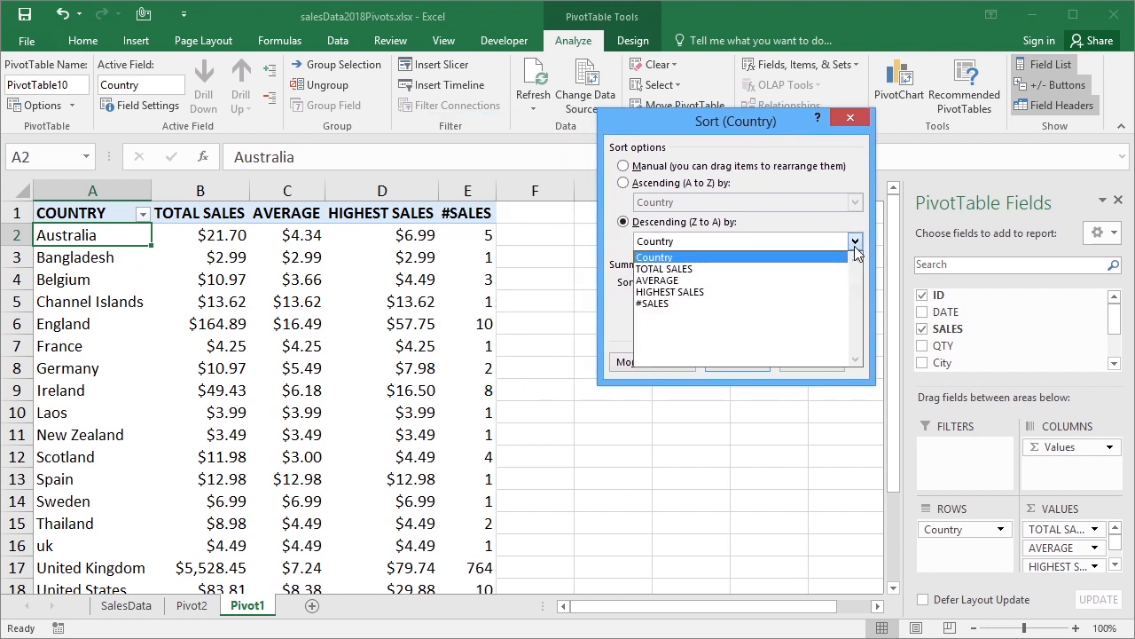
{"action": "mouse_move", "coordinate": [660, 270]}
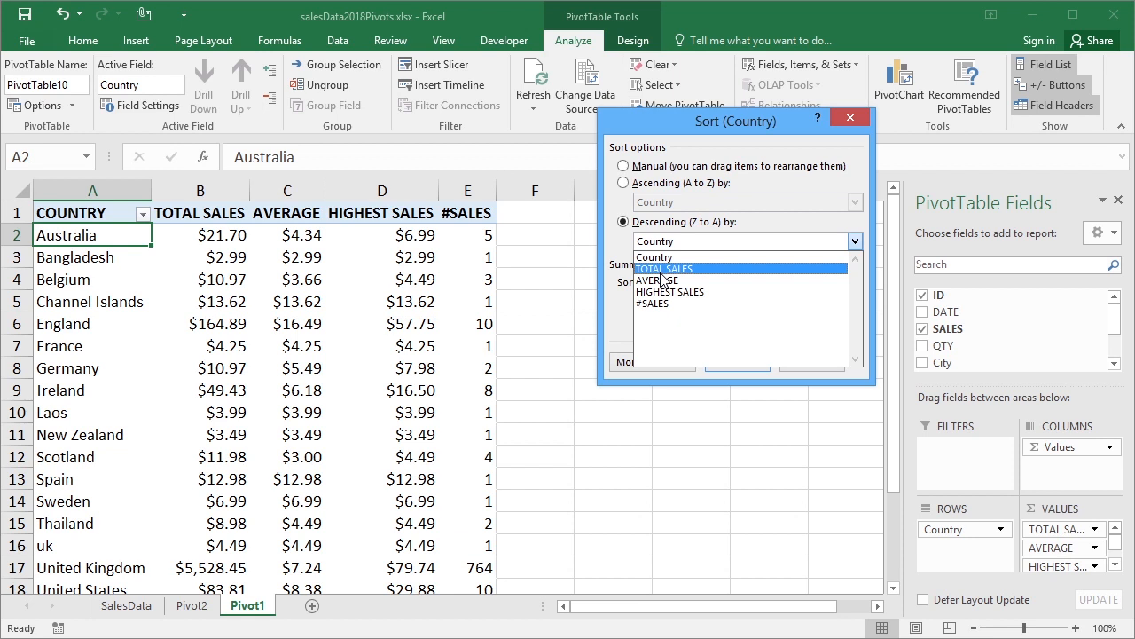
{"action": "mouse_move", "coordinate": [657, 281]}
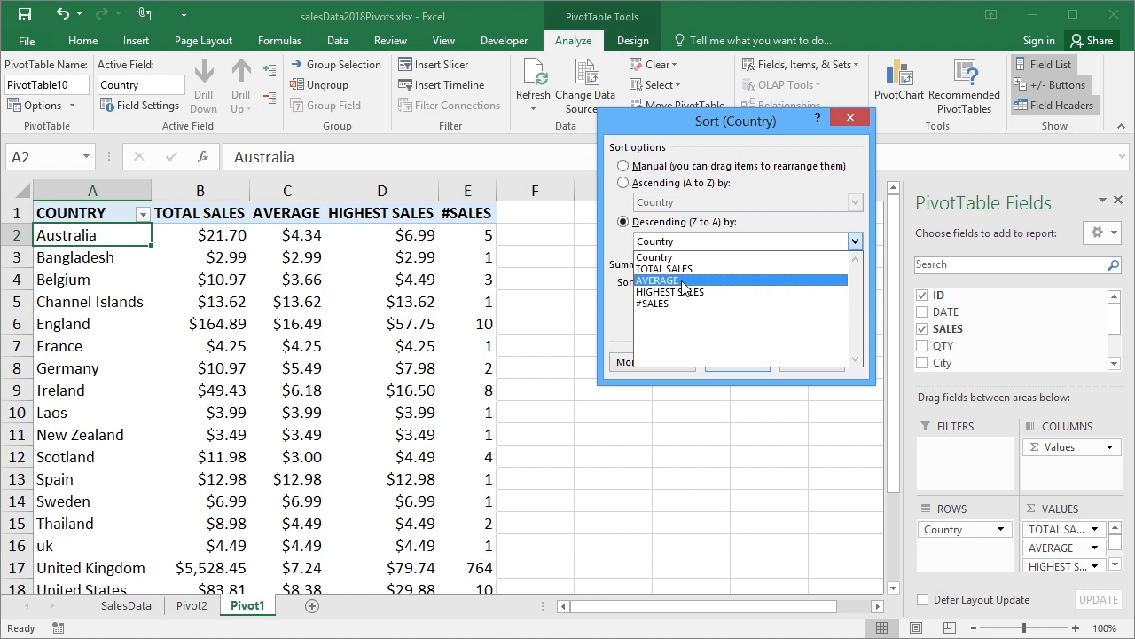
{"action": "mouse_move", "coordinate": [696, 291]}
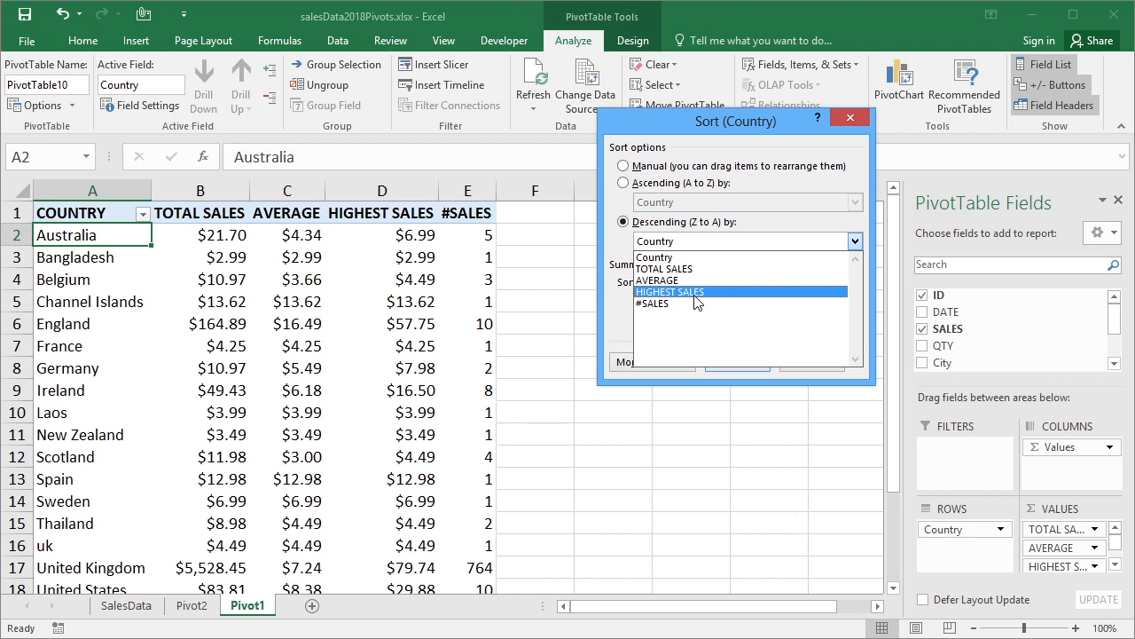
{"action": "left_click", "coordinate": [652, 302]}
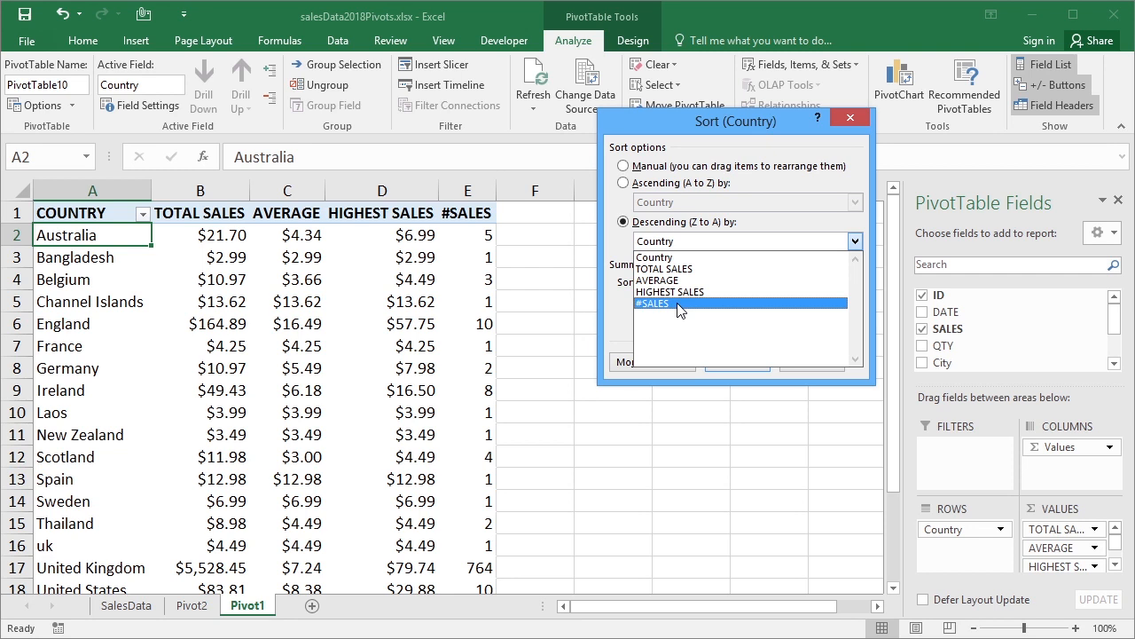
{"action": "left_click", "coordinate": [655, 302]}
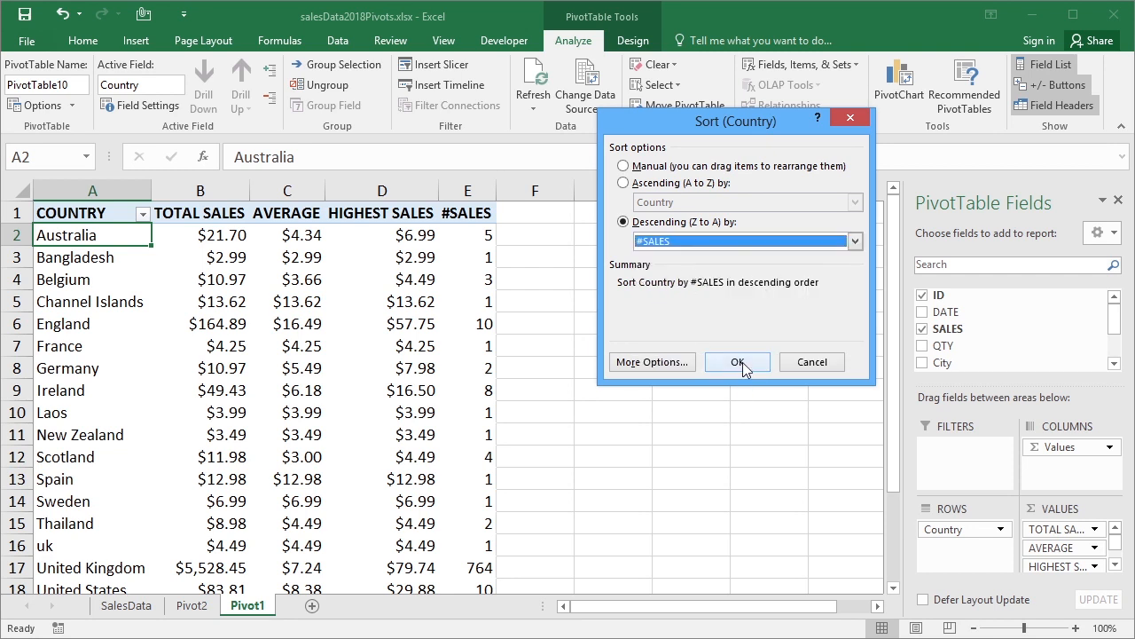
- Apply the descending #SALES sort, putting United Kingdom (764) on top
{"action": "left_click", "coordinate": [853, 242]}
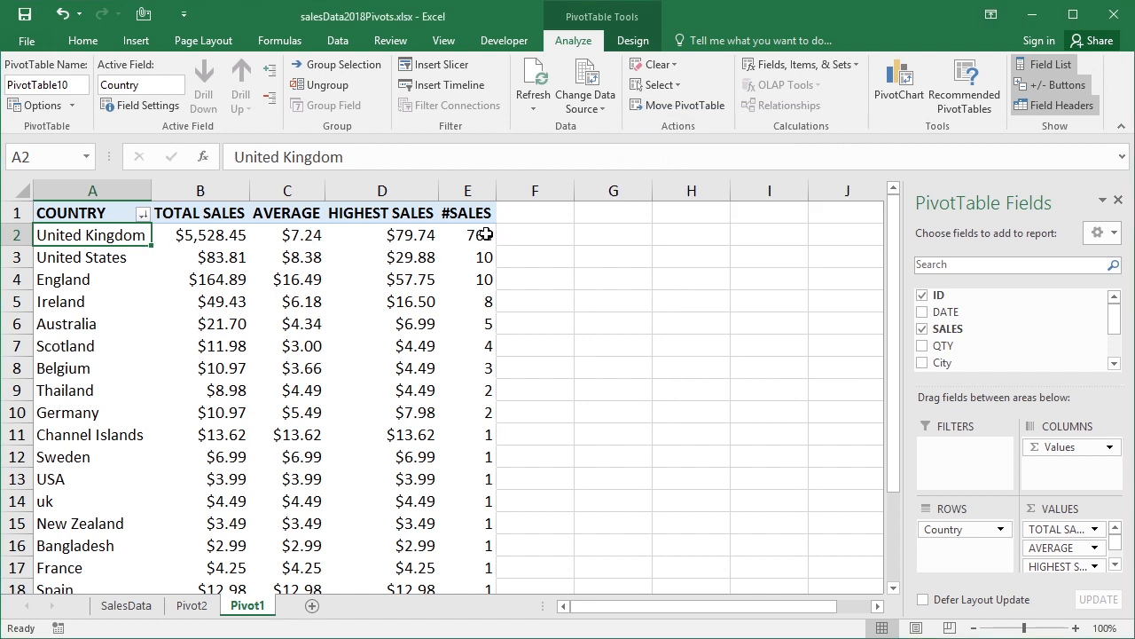
{"action": "mouse_move", "coordinate": [506, 263]}
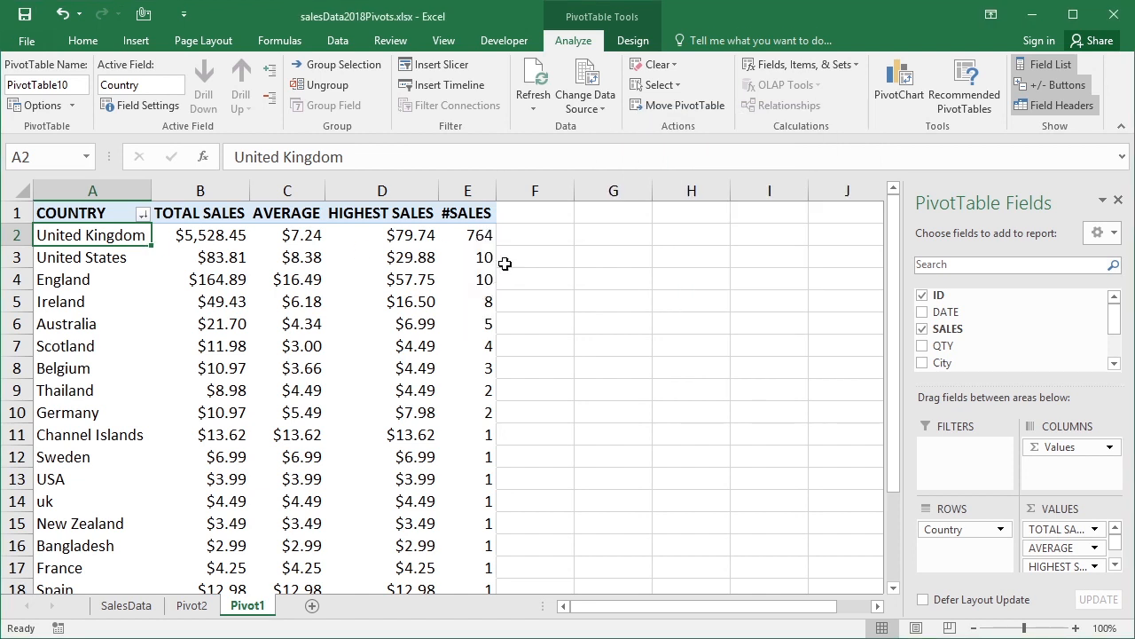
{"action": "mouse_move", "coordinate": [516, 469]}
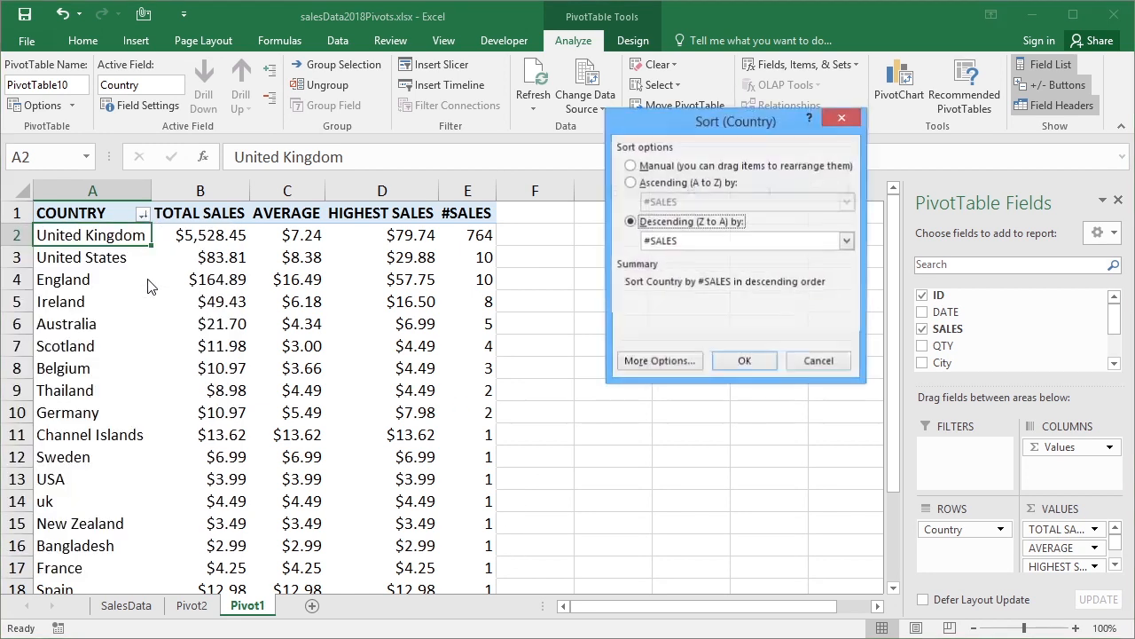
- Re-sort Pivot1 countries descending by AVERAGE, England ($16.49) first
{"action": "left_click", "coordinate": [845, 241]}
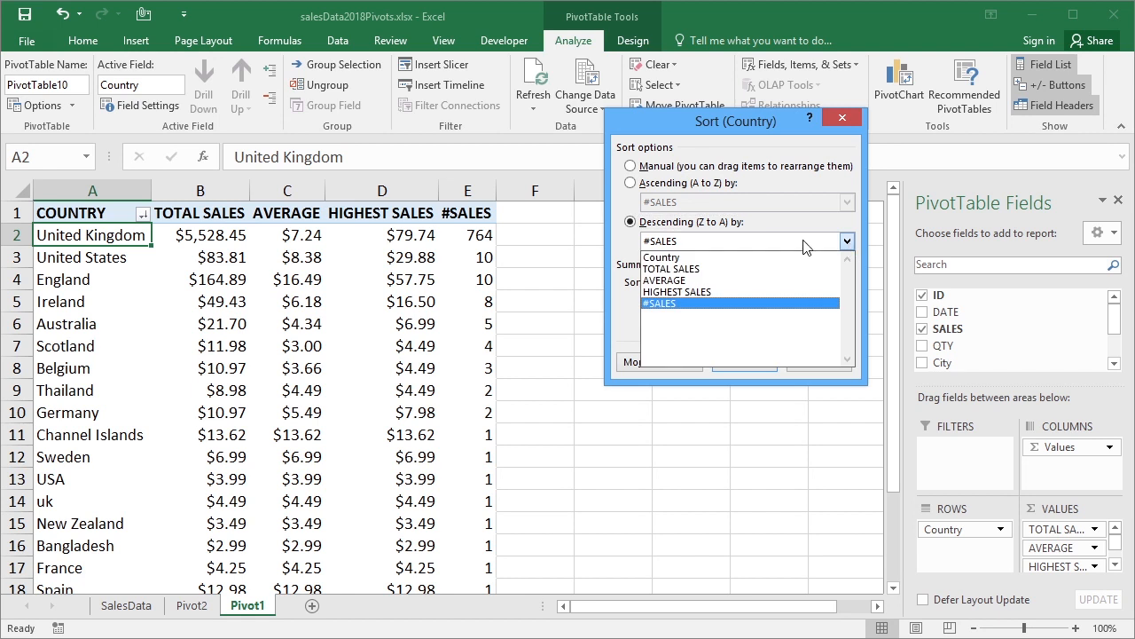
{"action": "left_click", "coordinate": [663, 280]}
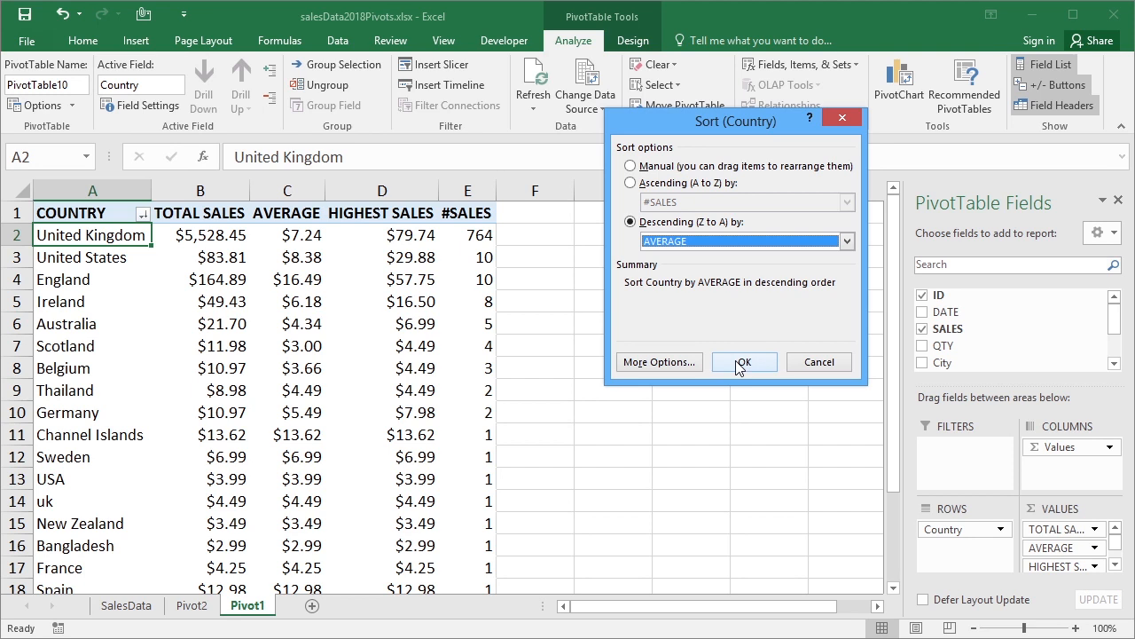
{"action": "left_click", "coordinate": [744, 362]}
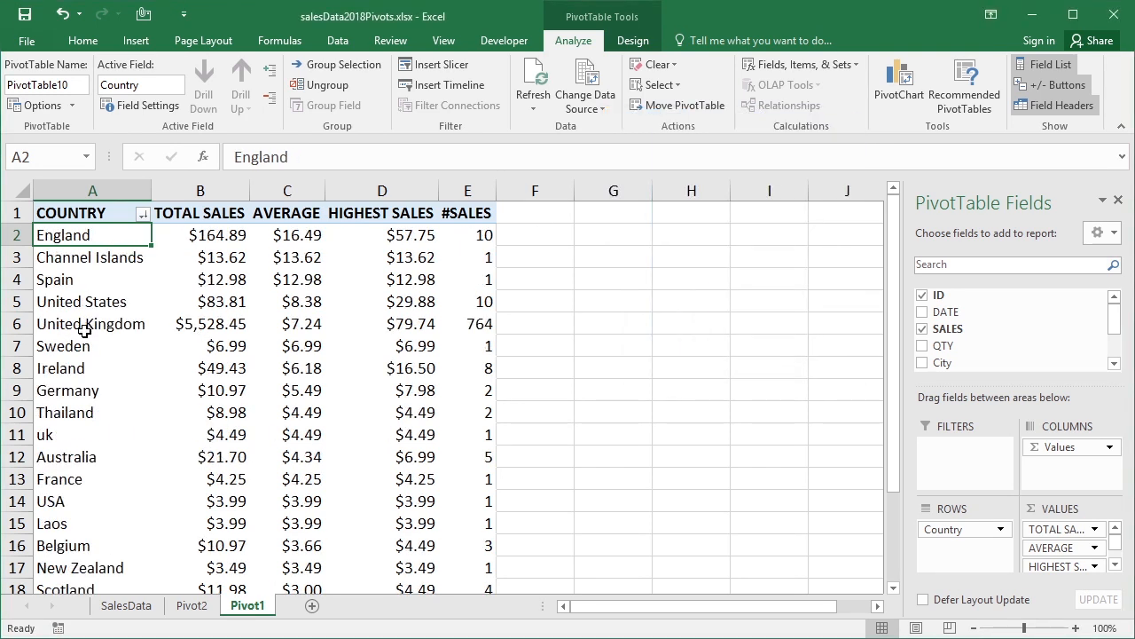
{"action": "mouse_move", "coordinate": [256, 340]}
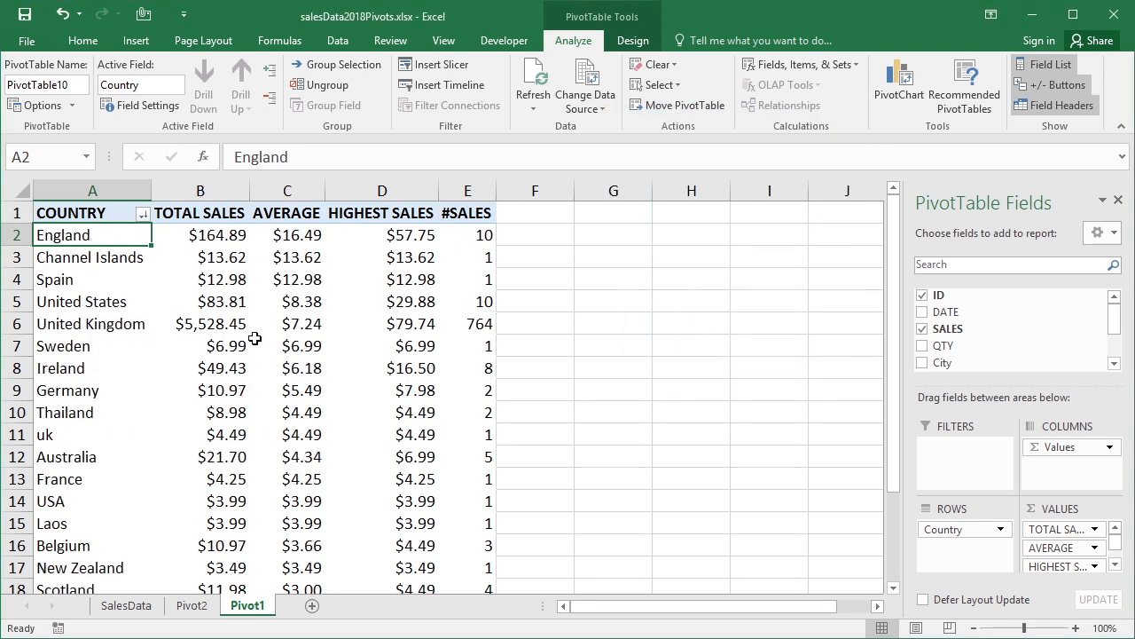
{"action": "mouse_move", "coordinate": [483, 323]}
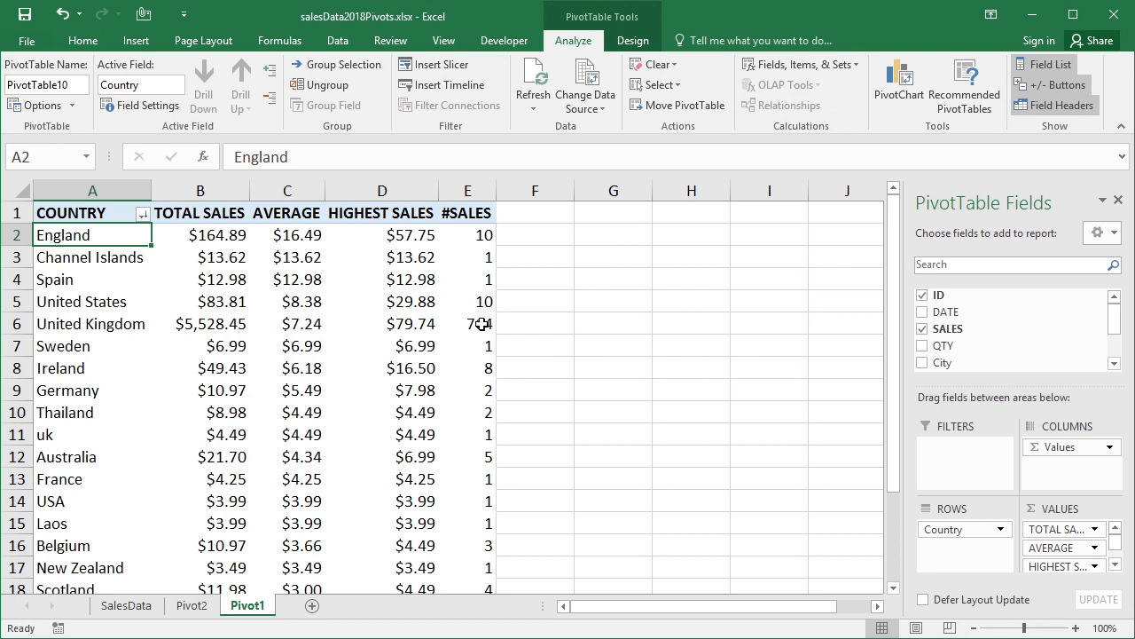
{"action": "mouse_move", "coordinate": [550, 319]}
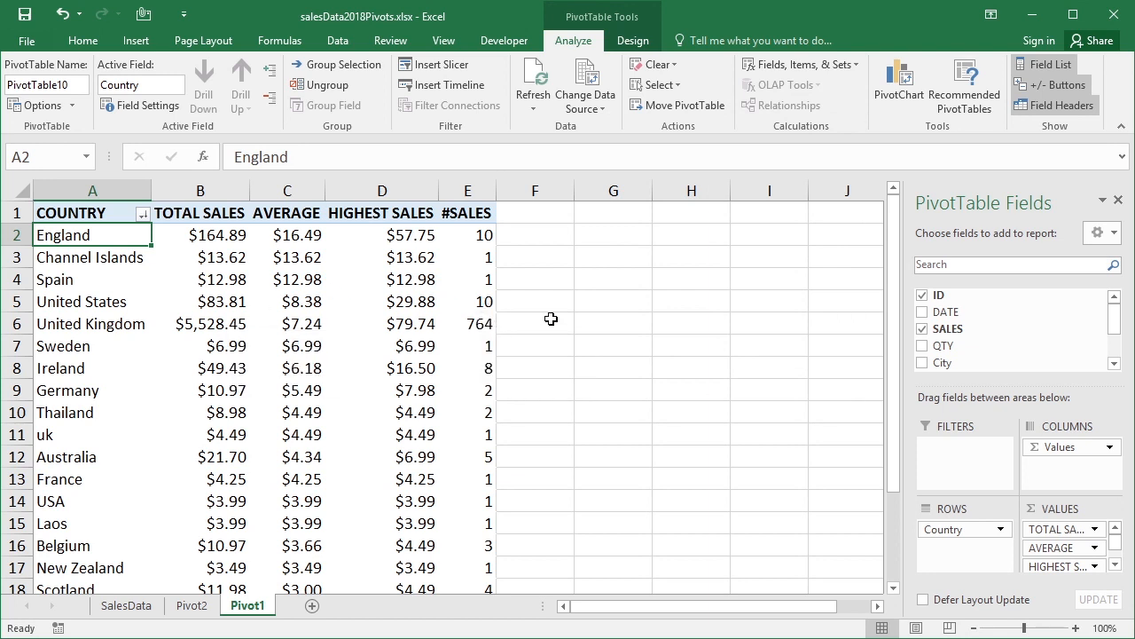
{"action": "mouse_move", "coordinate": [228, 272]}
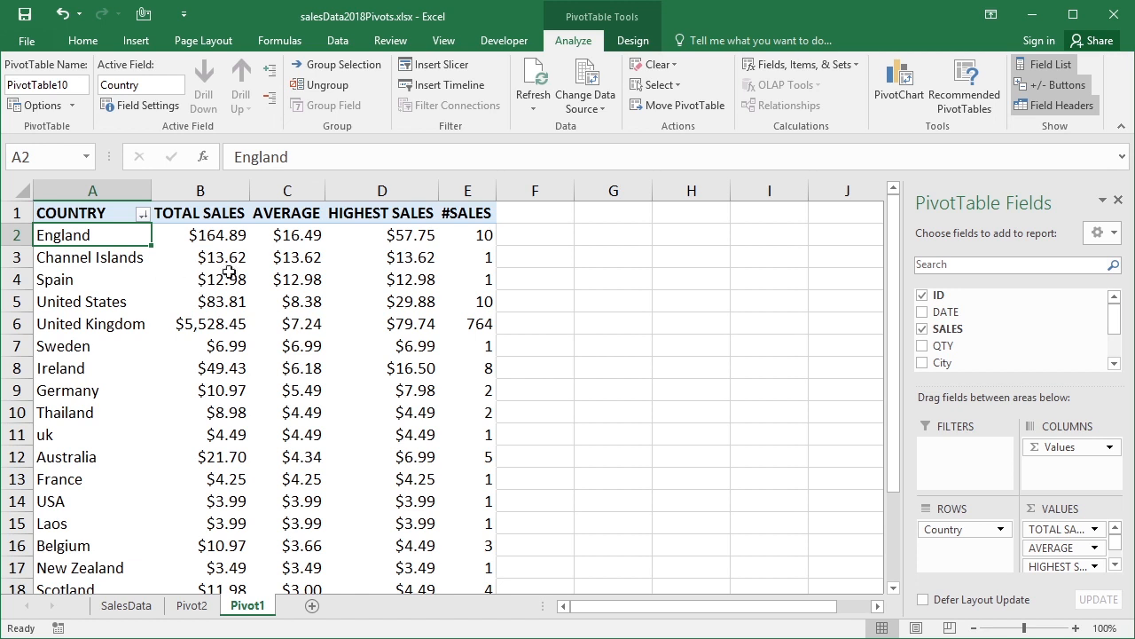
{"action": "mouse_move", "coordinate": [316, 259]}
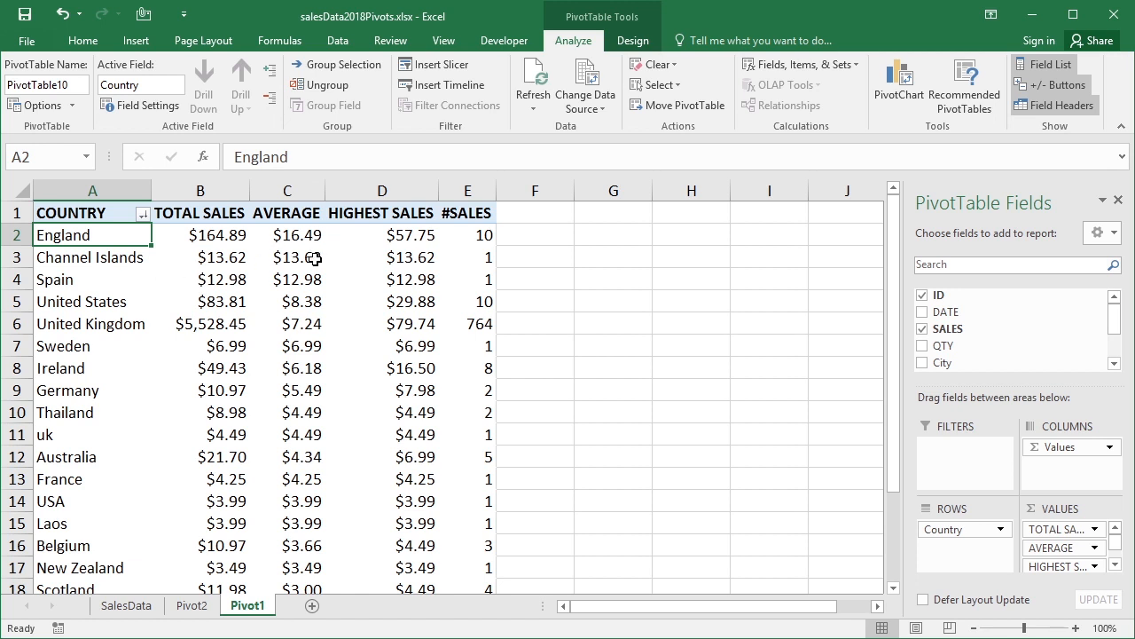
{"action": "mouse_move", "coordinate": [298, 264]}
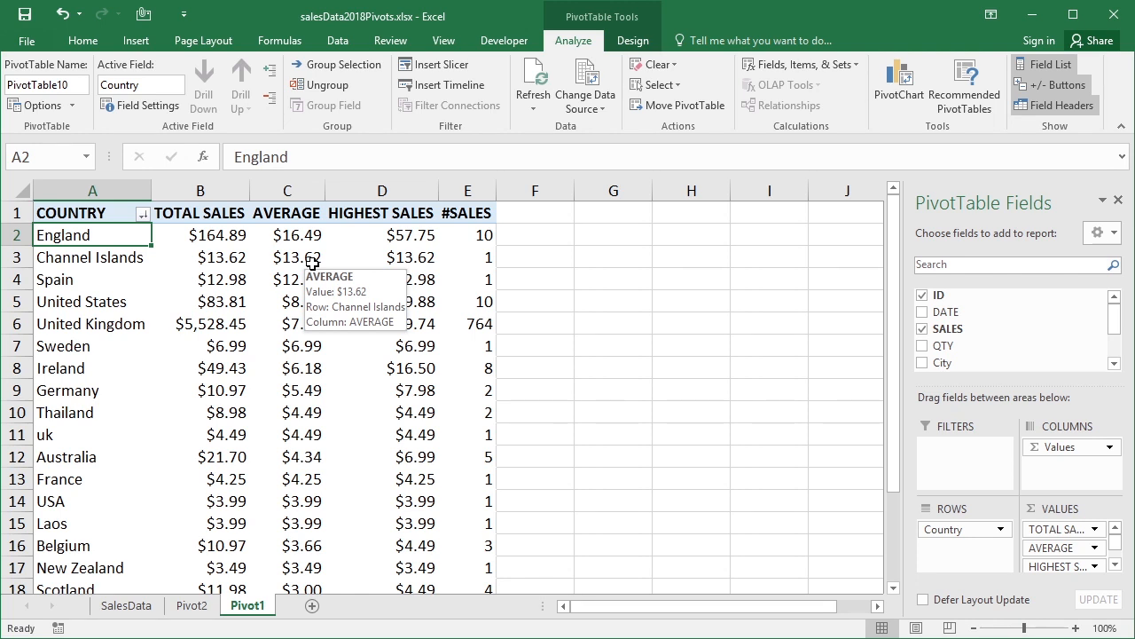
{"action": "mouse_move", "coordinate": [382, 258]}
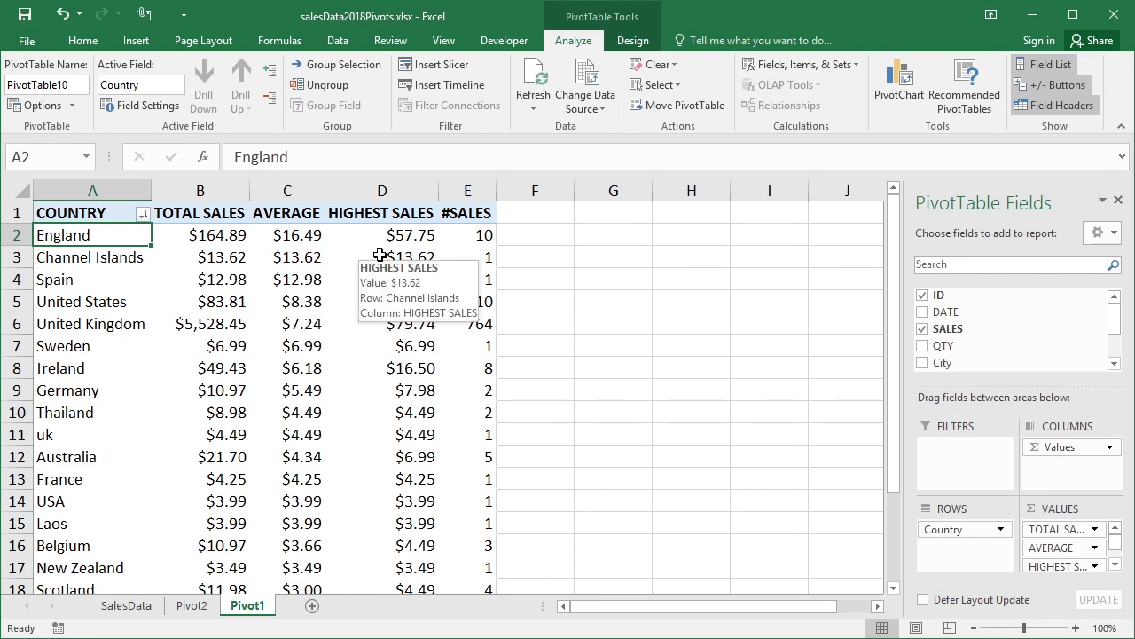
{"action": "mouse_move", "coordinate": [589, 294]}
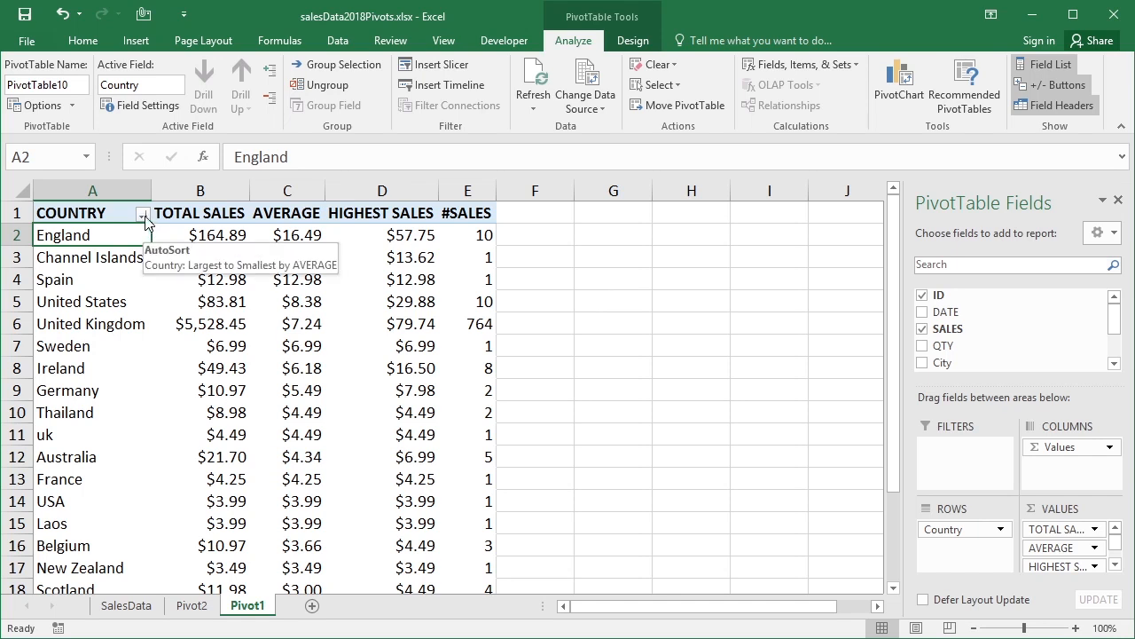
{"action": "left_click", "coordinate": [142, 213]}
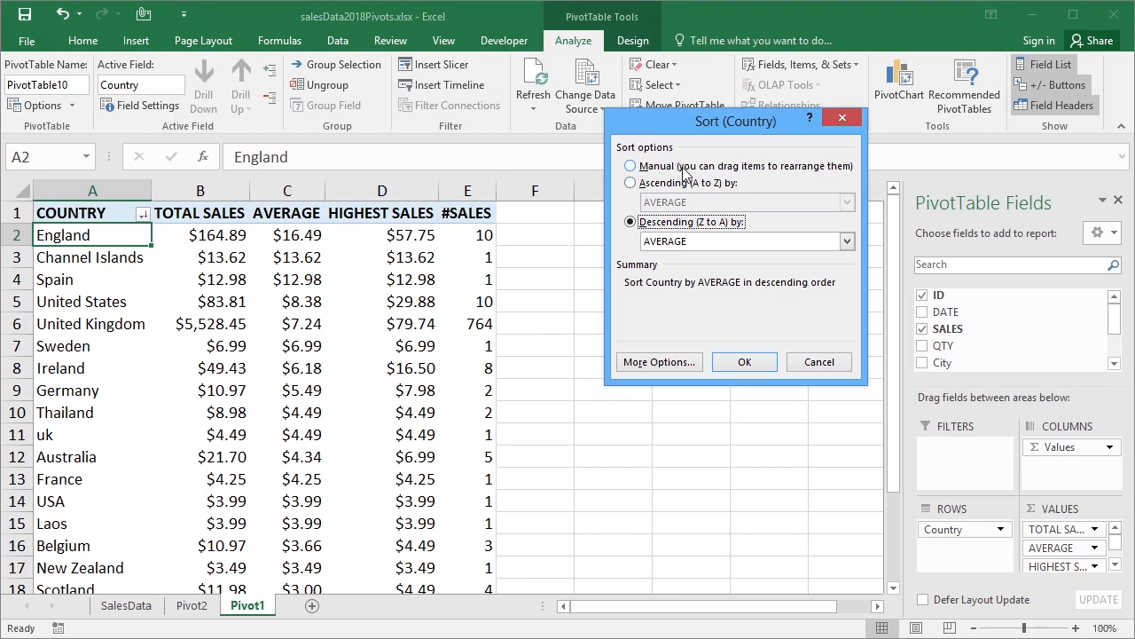
{"action": "mouse_move", "coordinate": [660, 217]}
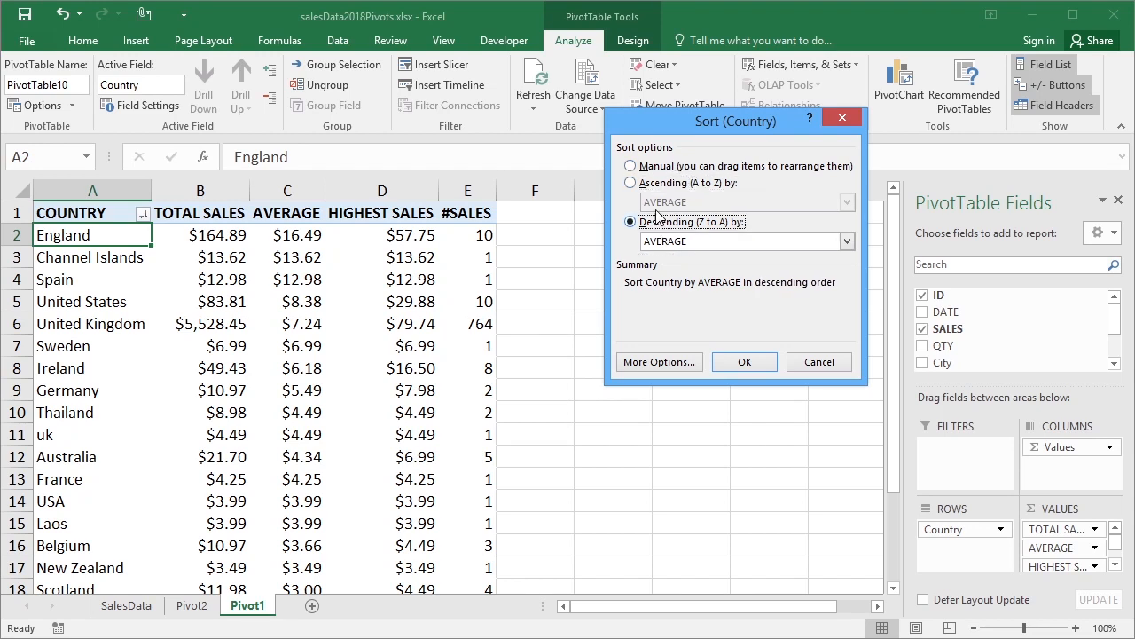
{"action": "left_click", "coordinate": [844, 241]}
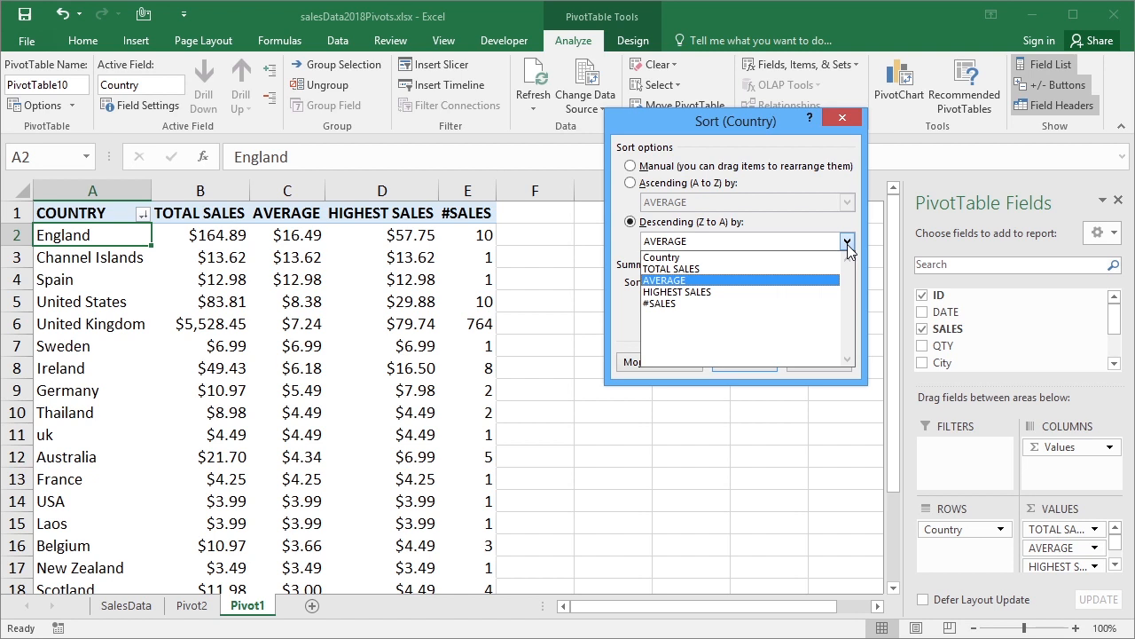
{"action": "mouse_move", "coordinate": [652, 255]}
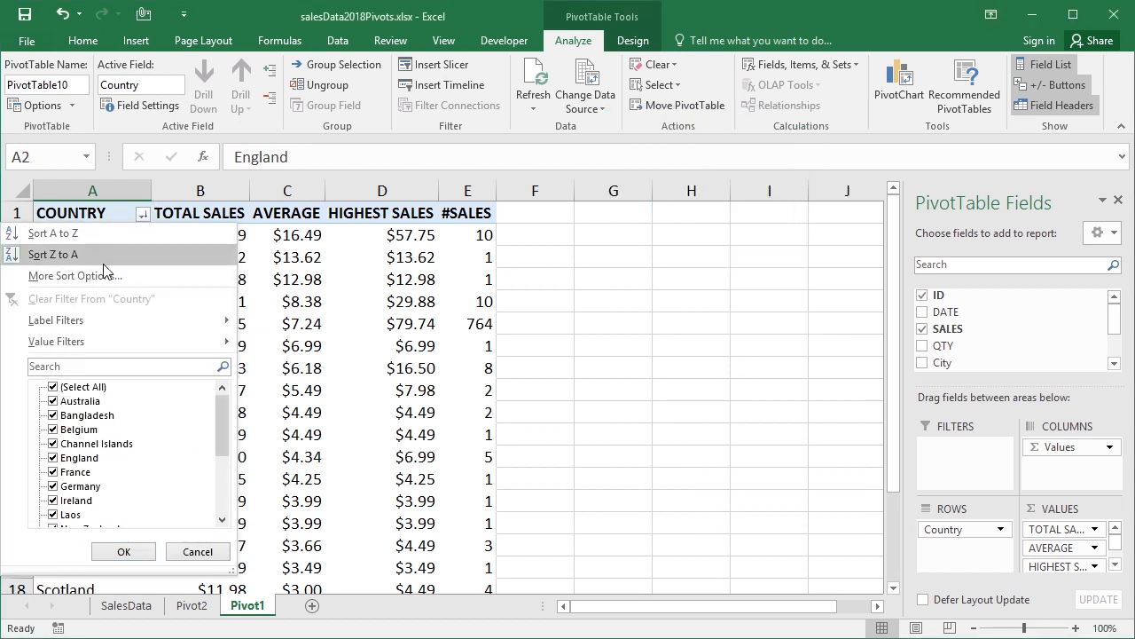
{"action": "mouse_move", "coordinate": [220, 440]}
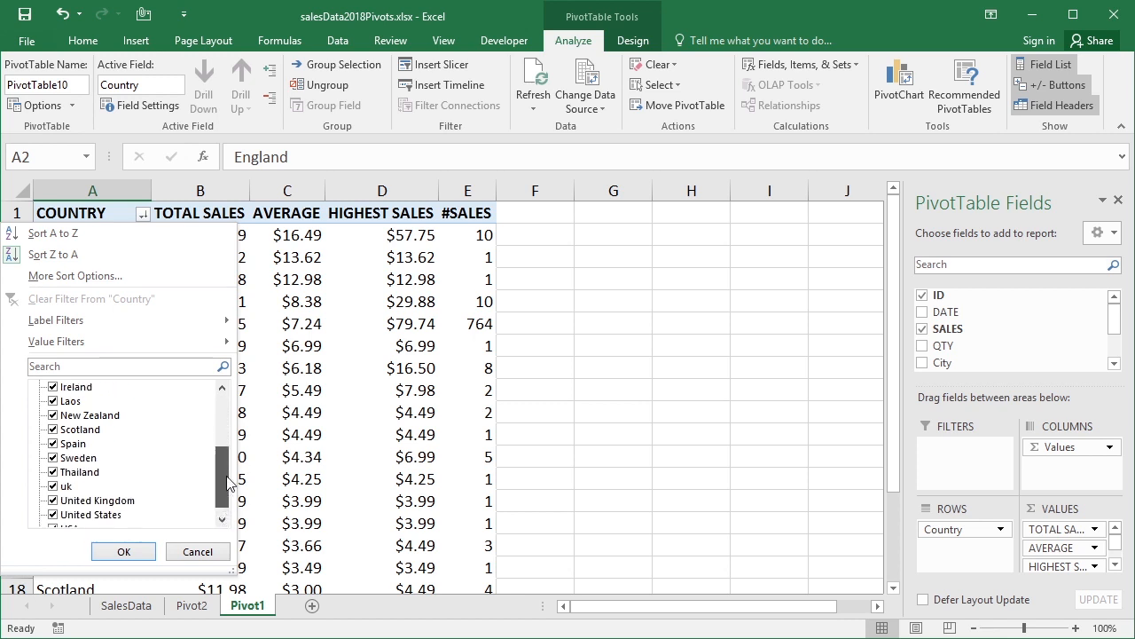
- Uncheck United Kingdom and England in the Country filter, leaving 16 countries
{"action": "scroll", "scroll_direction": "up", "scroll_amount": 3}
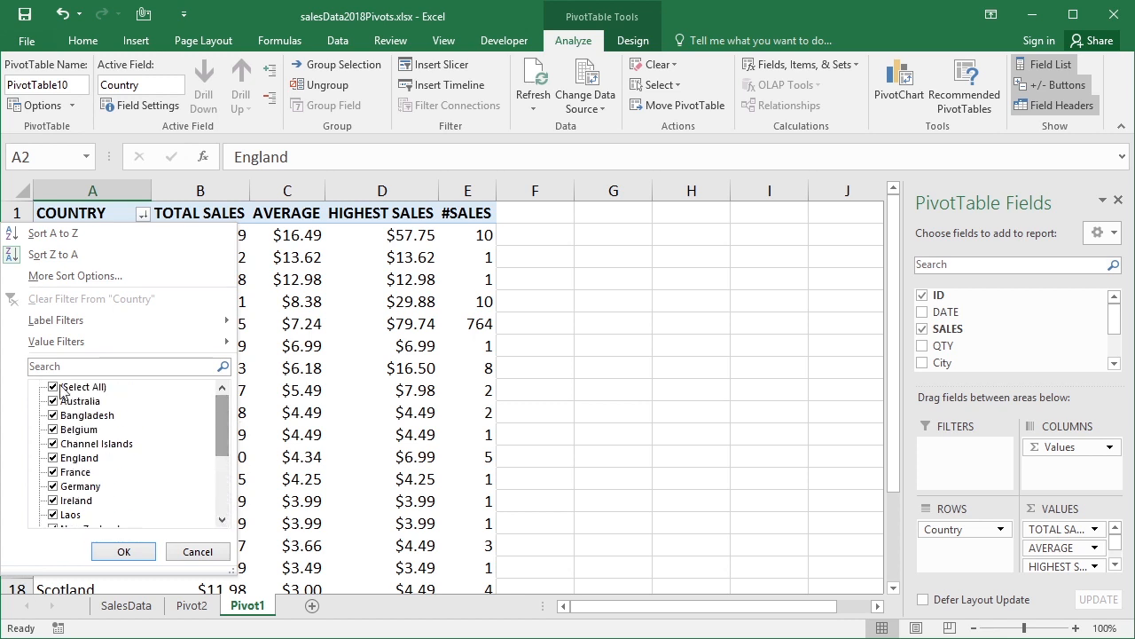
{"action": "left_click", "coordinate": [54, 443]}
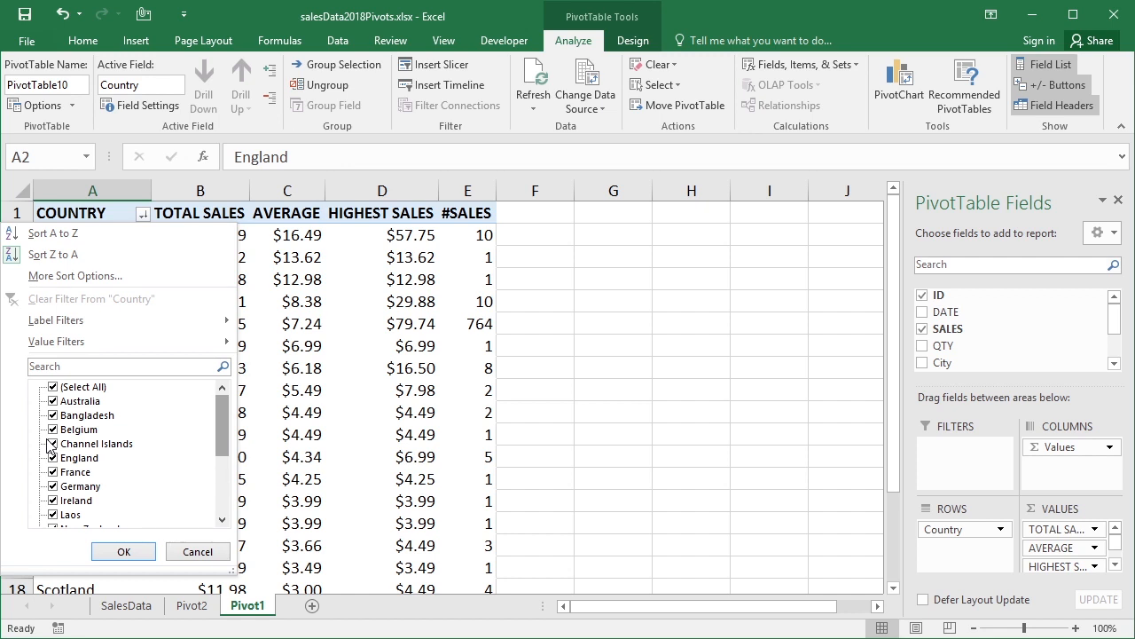
{"action": "scroll", "scroll_direction": "down", "scroll_amount": 3}
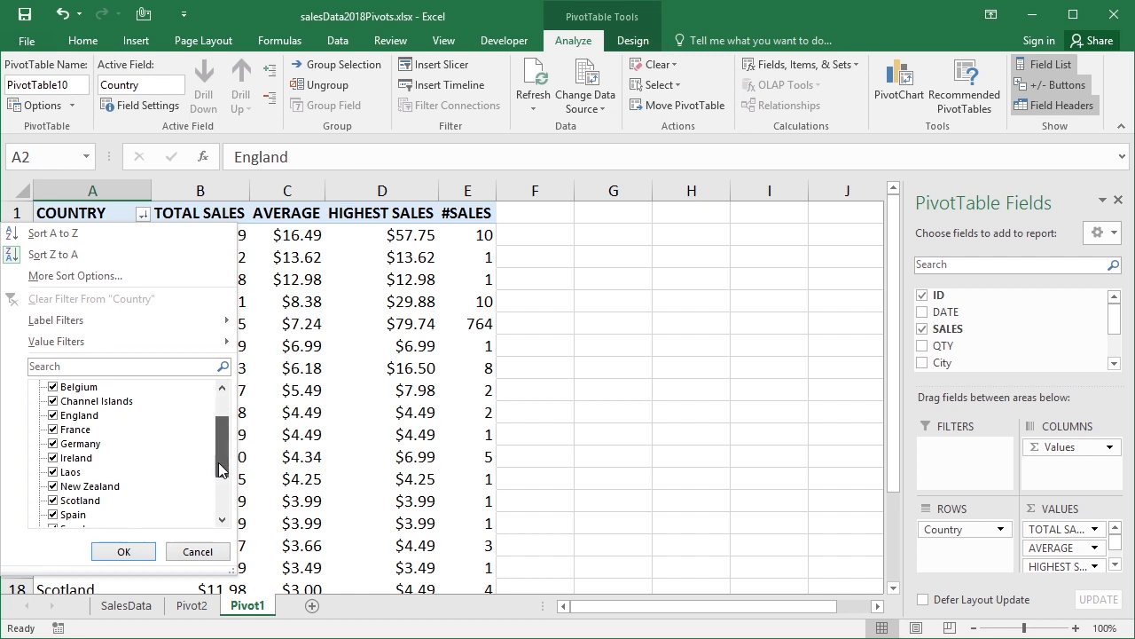
{"action": "scroll", "scroll_direction": "down", "scroll_amount": 3}
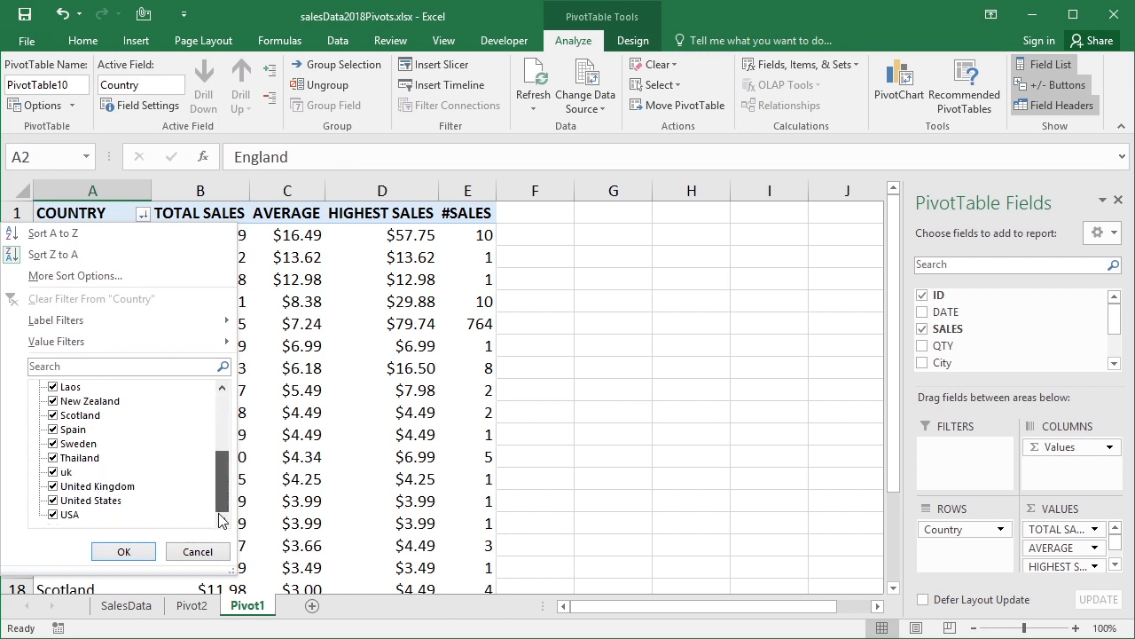
{"action": "mouse_move", "coordinate": [133, 520]}
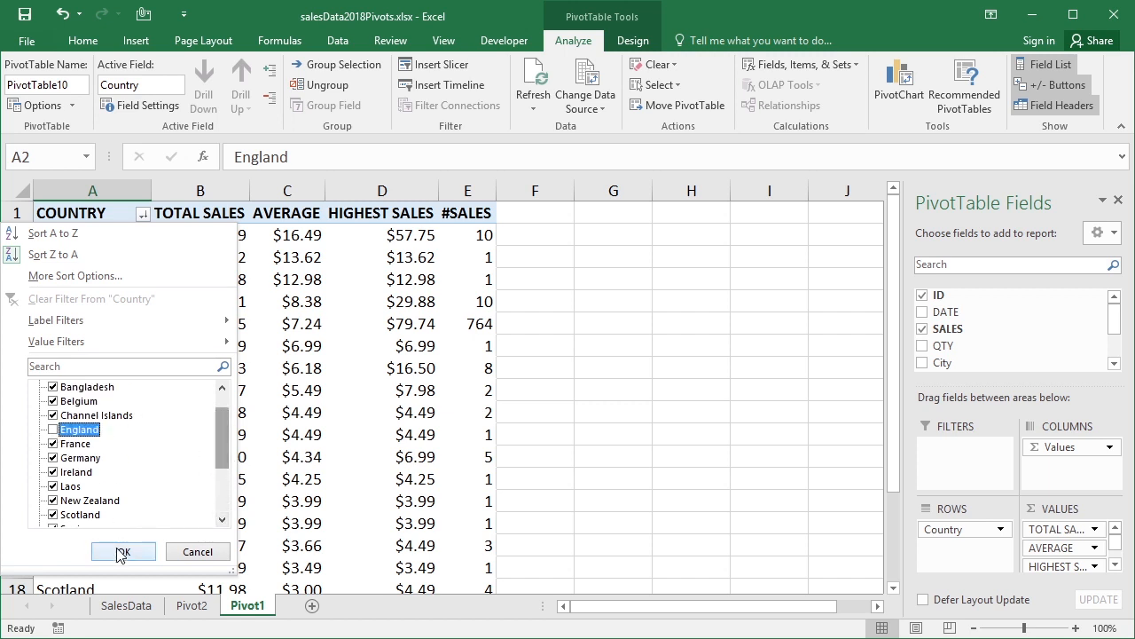
{"action": "left_click", "coordinate": [122, 550]}
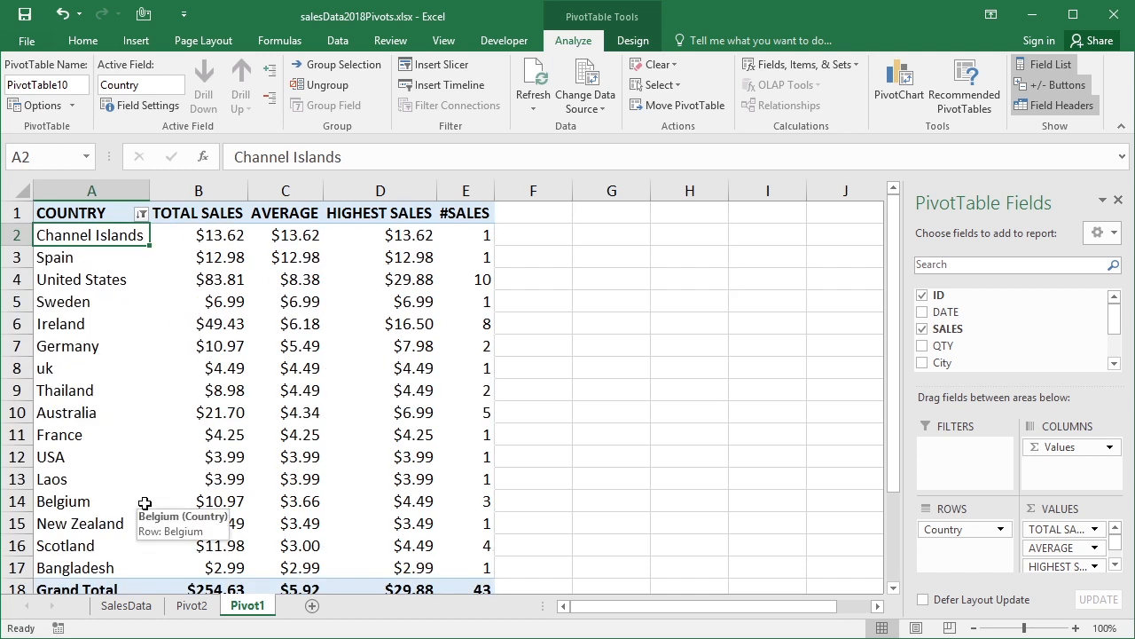
{"action": "mouse_move", "coordinate": [241, 238]}
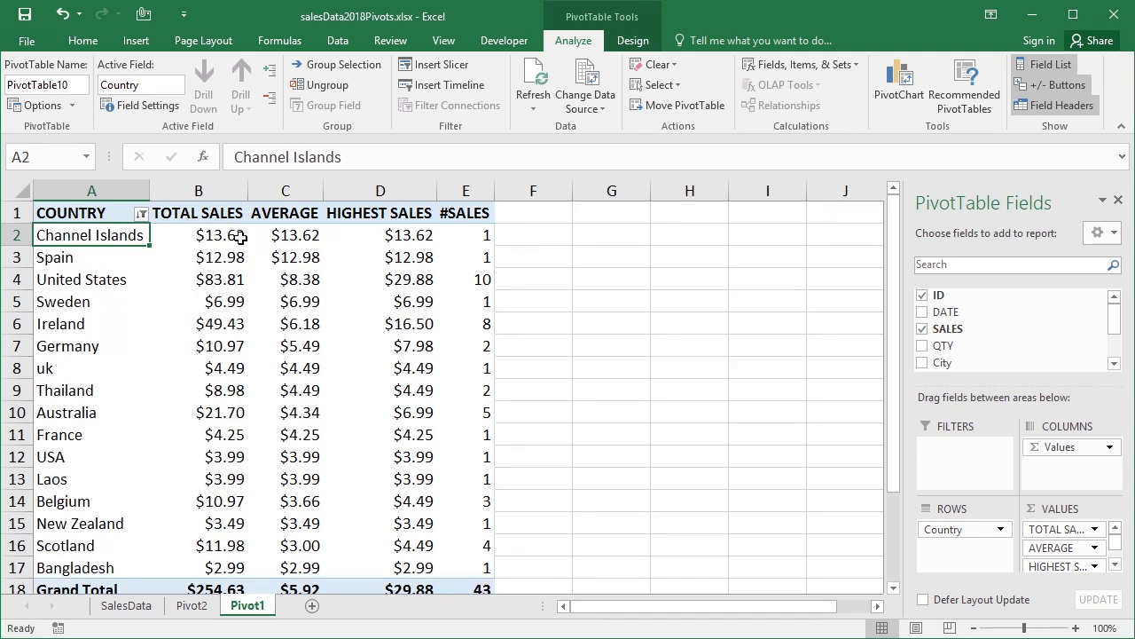
{"action": "mouse_move", "coordinate": [141, 309]}
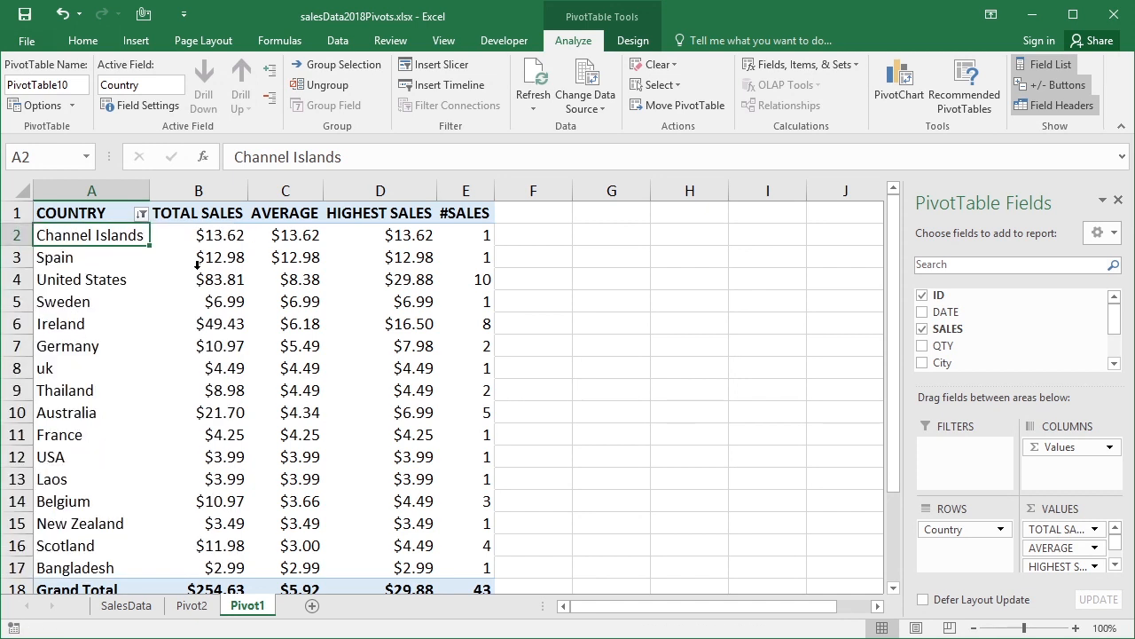
- Sort the filtered countries descending by TOTAL SALES, United States ($83.81) first
{"action": "left_click", "coordinate": [142, 213]}
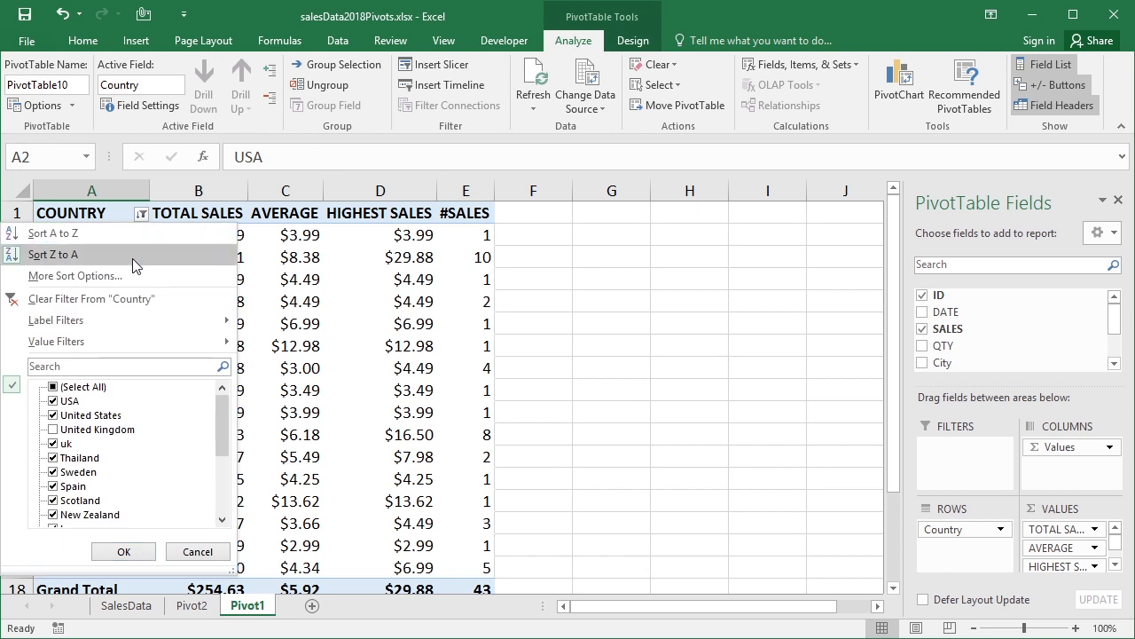
{"action": "left_click", "coordinate": [74, 277]}
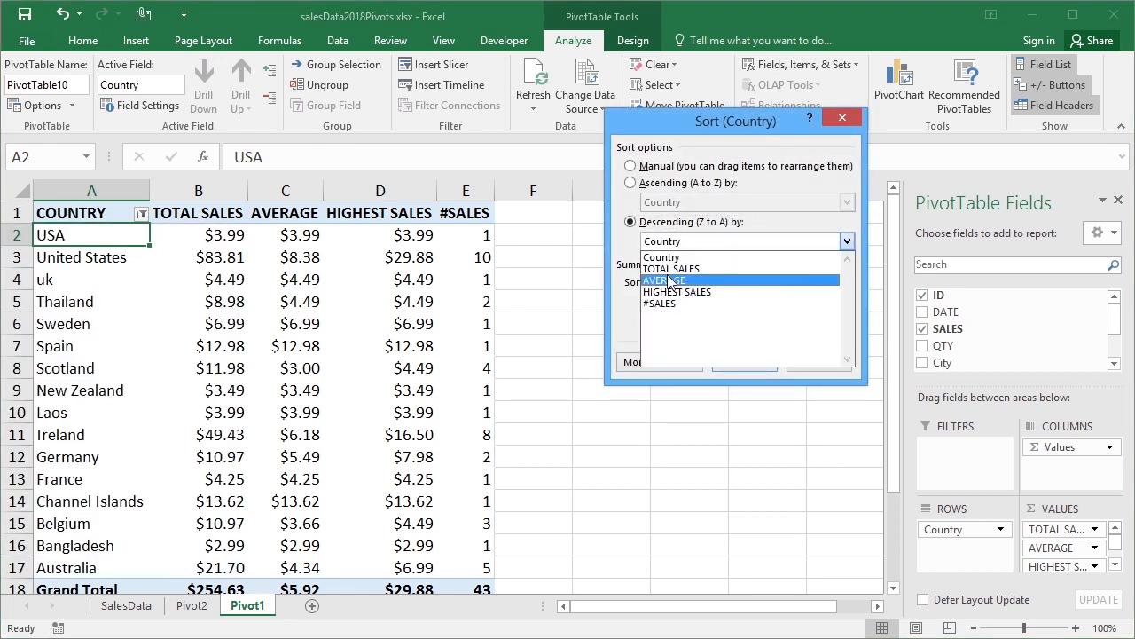
{"action": "left_click", "coordinate": [671, 268]}
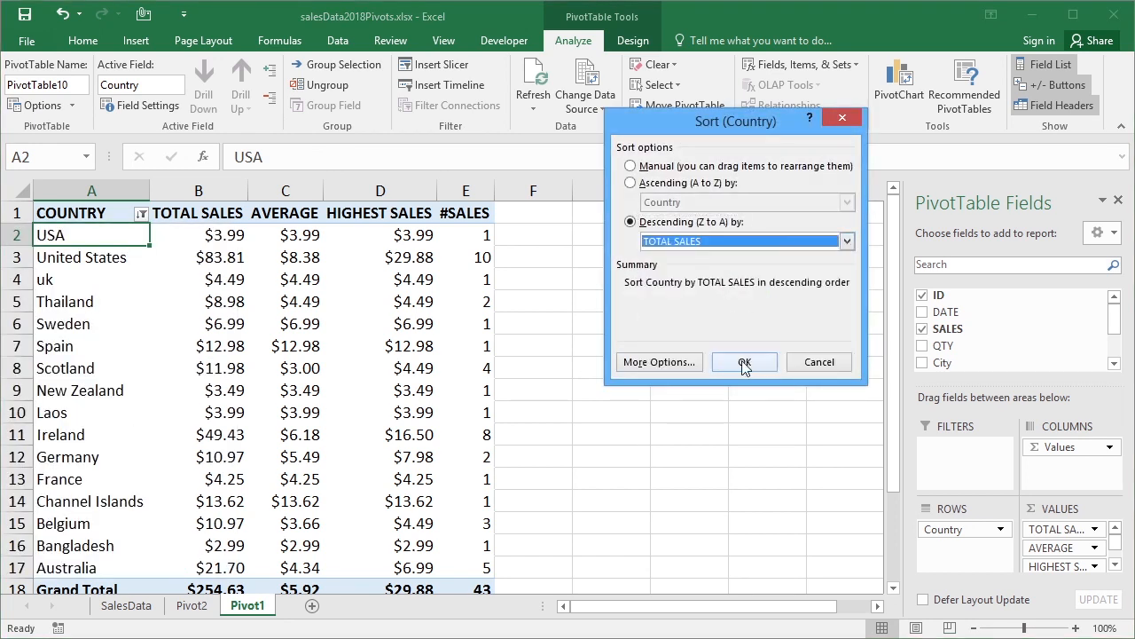
{"action": "left_click", "coordinate": [743, 362]}
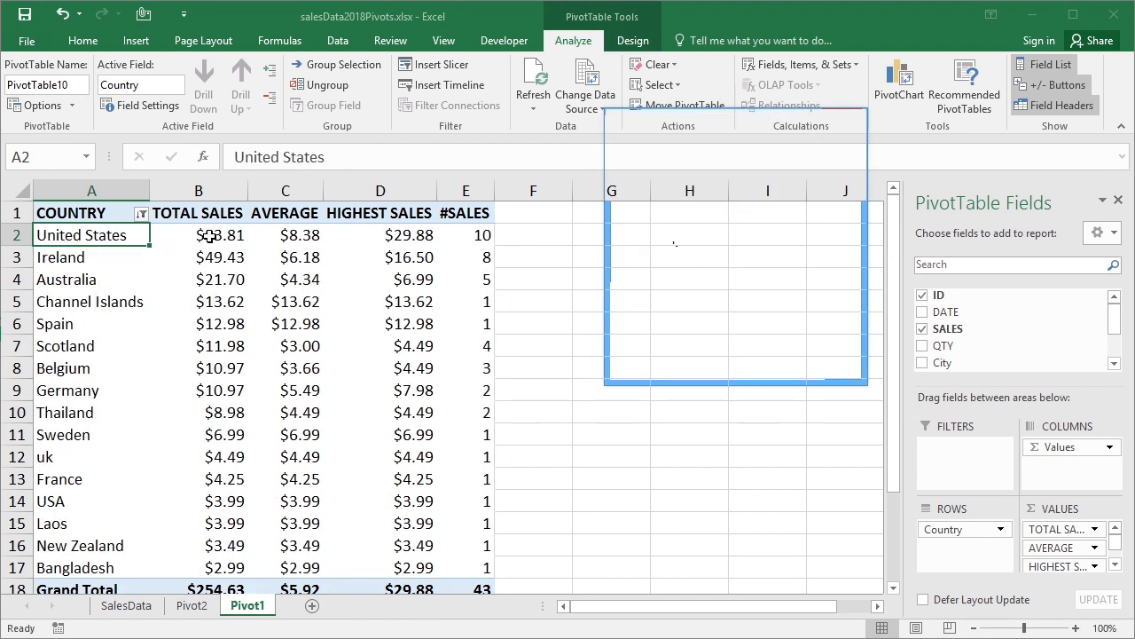
{"action": "mouse_move", "coordinate": [199, 257]}
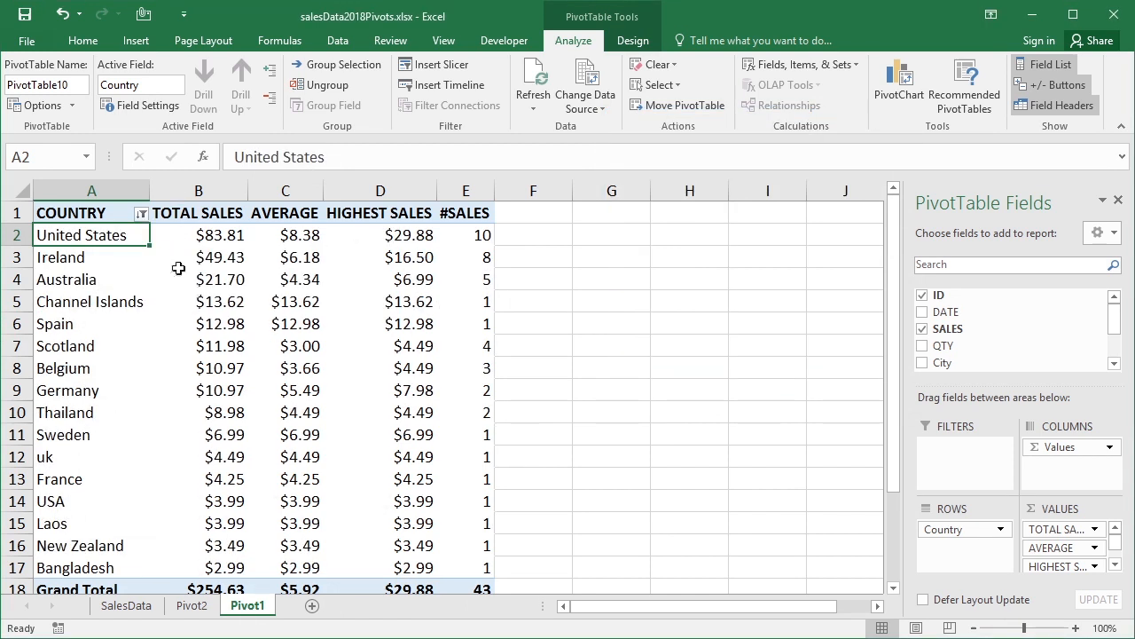
- Review the Country filter checklist to verify the excluded countries
{"action": "left_click", "coordinate": [142, 213]}
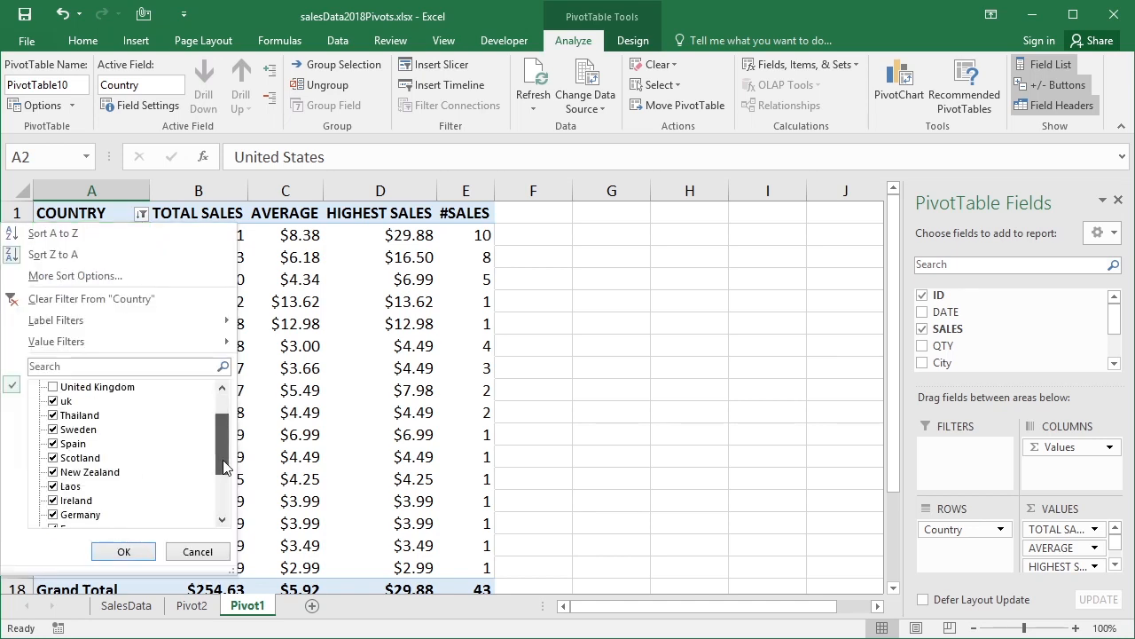
{"action": "scroll", "scroll_direction": "down", "scroll_amount": 3}
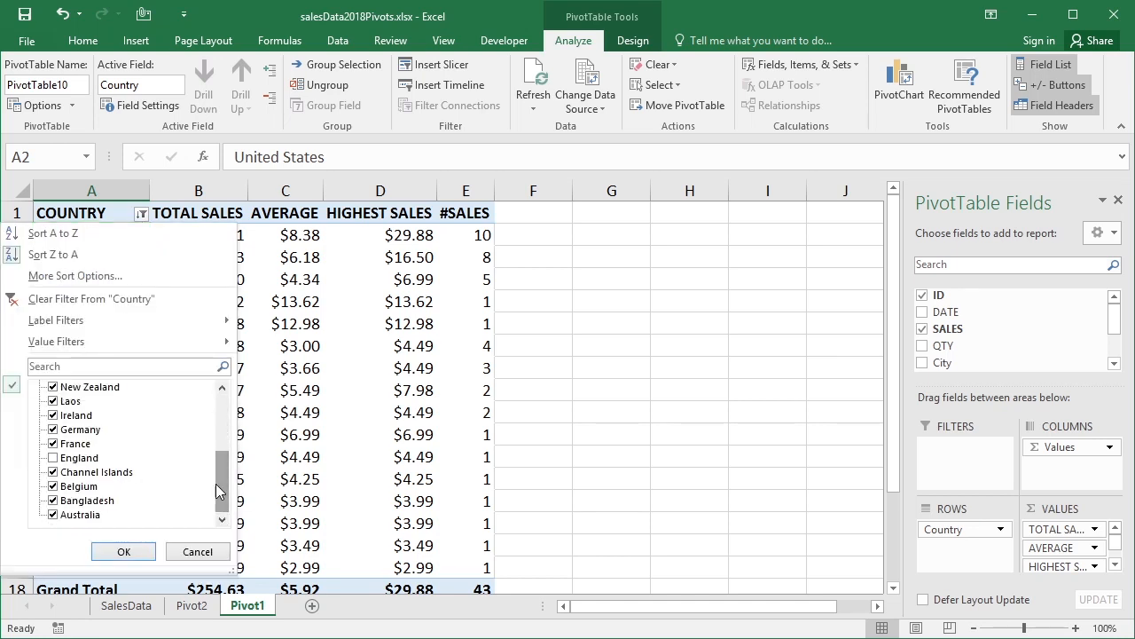
{"action": "scroll", "scroll_direction": "up", "scroll_amount": 3}
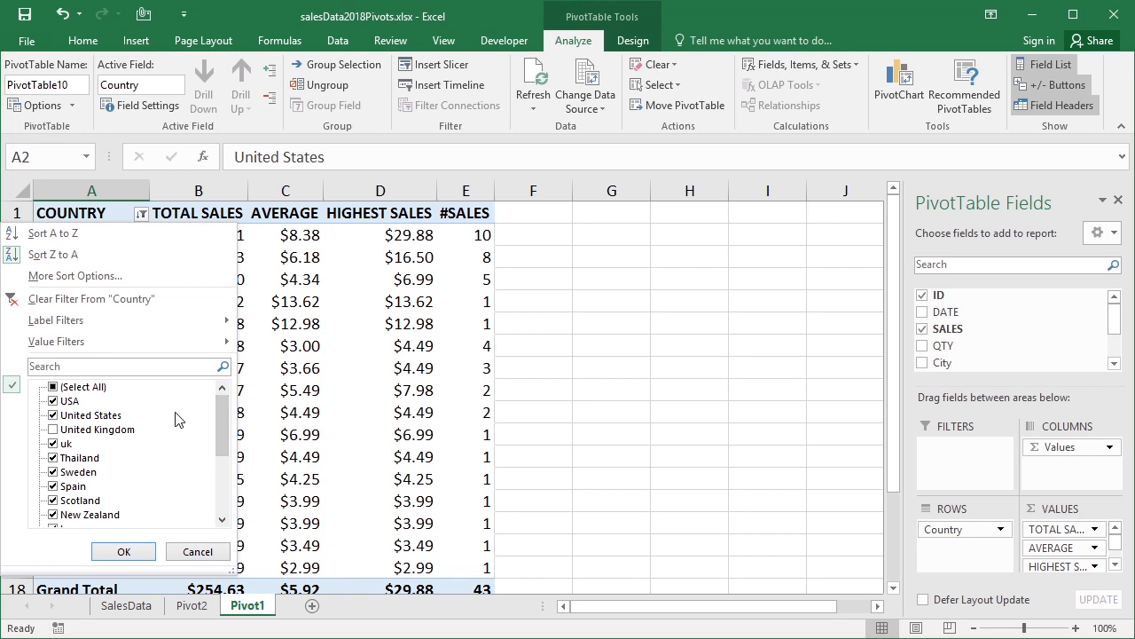